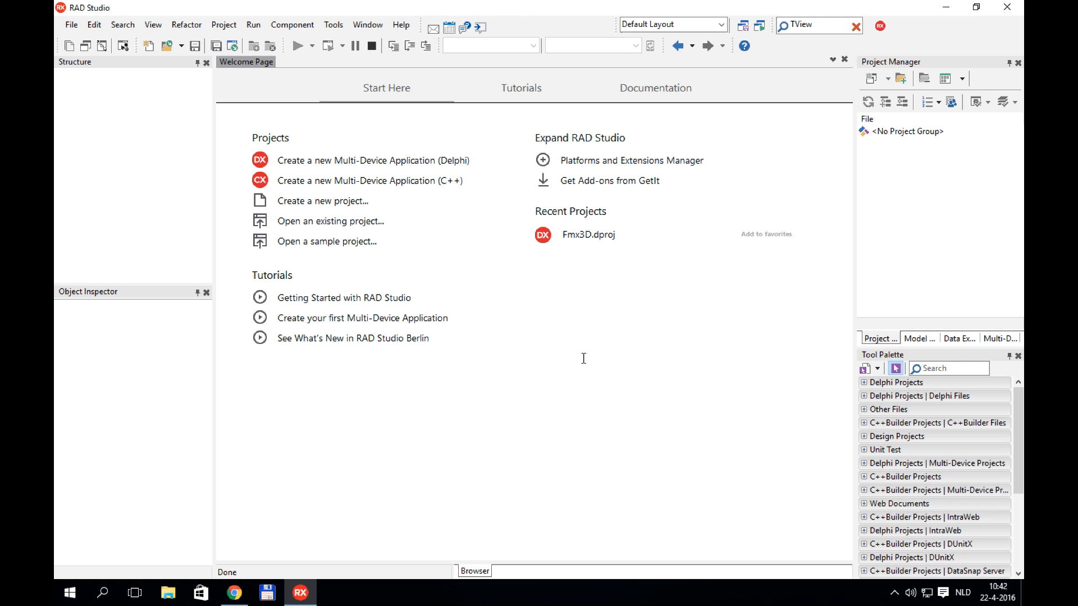
mouse_move(372, 180)
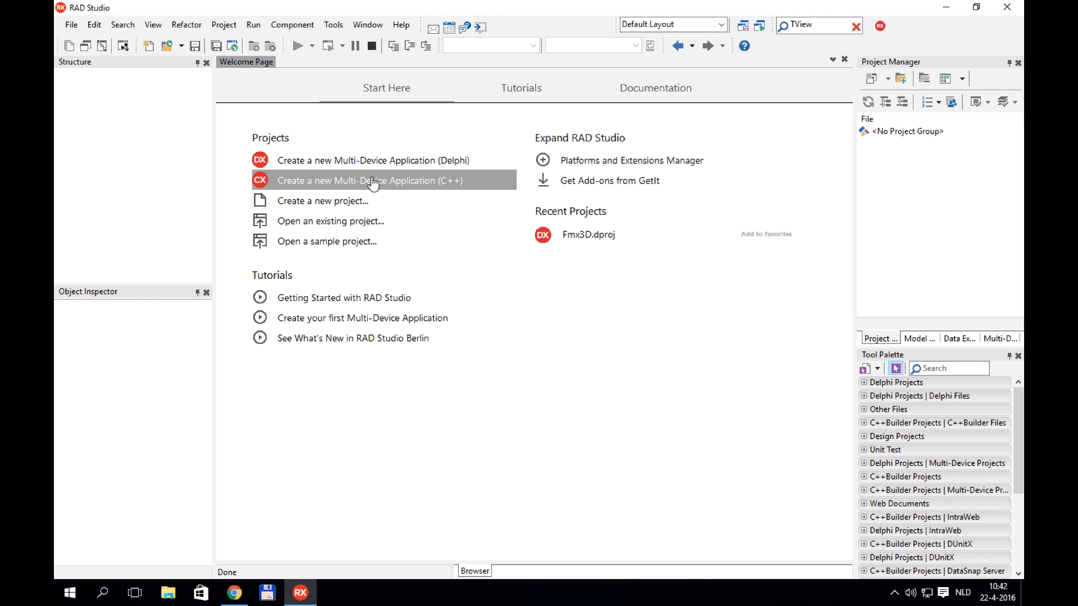
Start a new blank C++ multi-device application with an empty form.
left_click(369, 179)
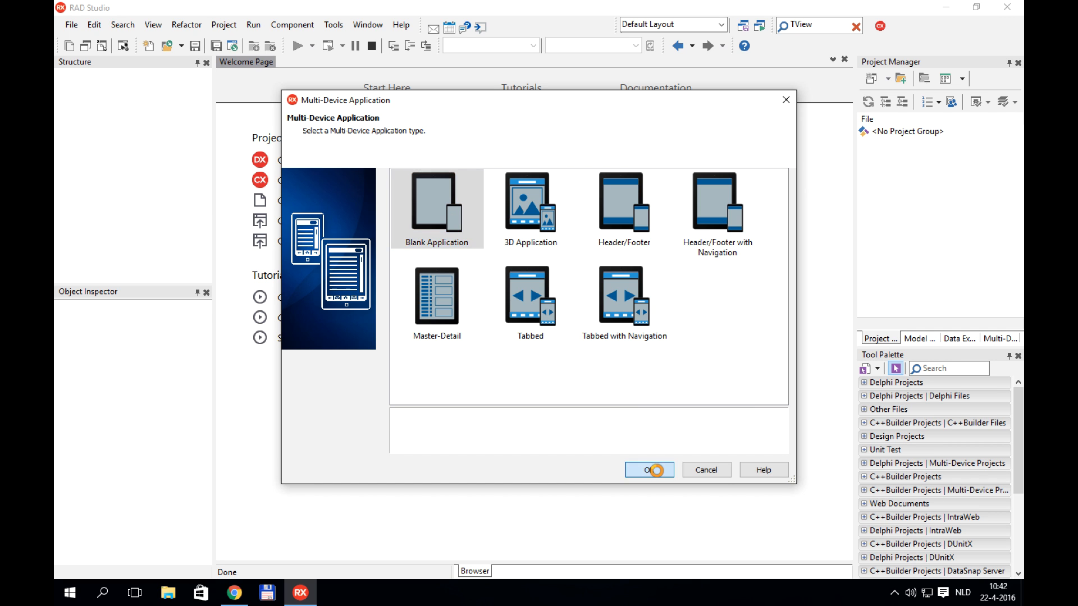
left_click(649, 469)
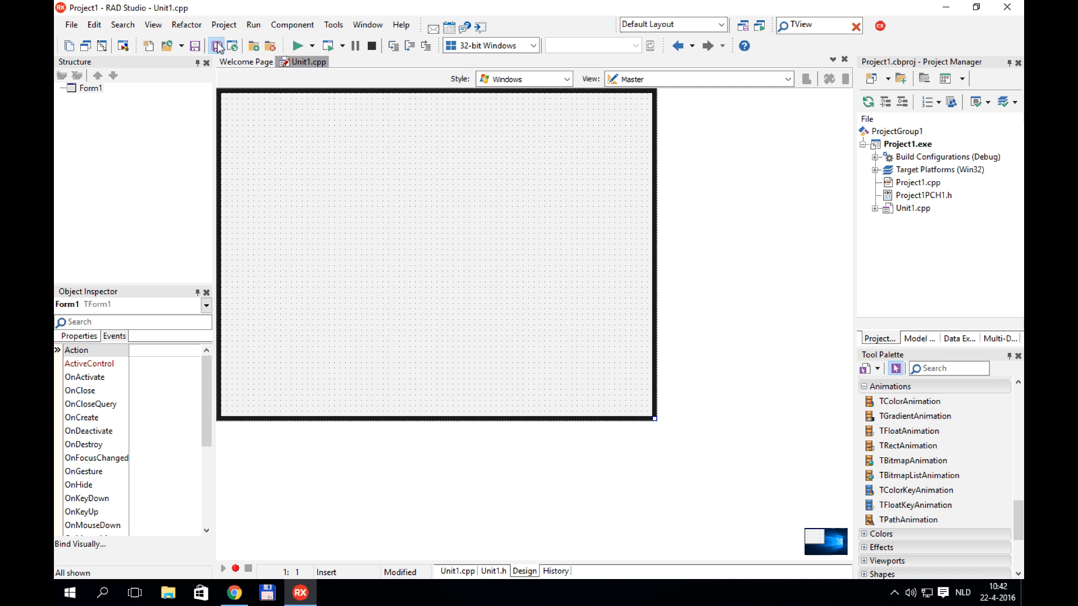
Begin Save All and create a new Fmx3DCpp project folder, then enter it.
left_click(216, 45)
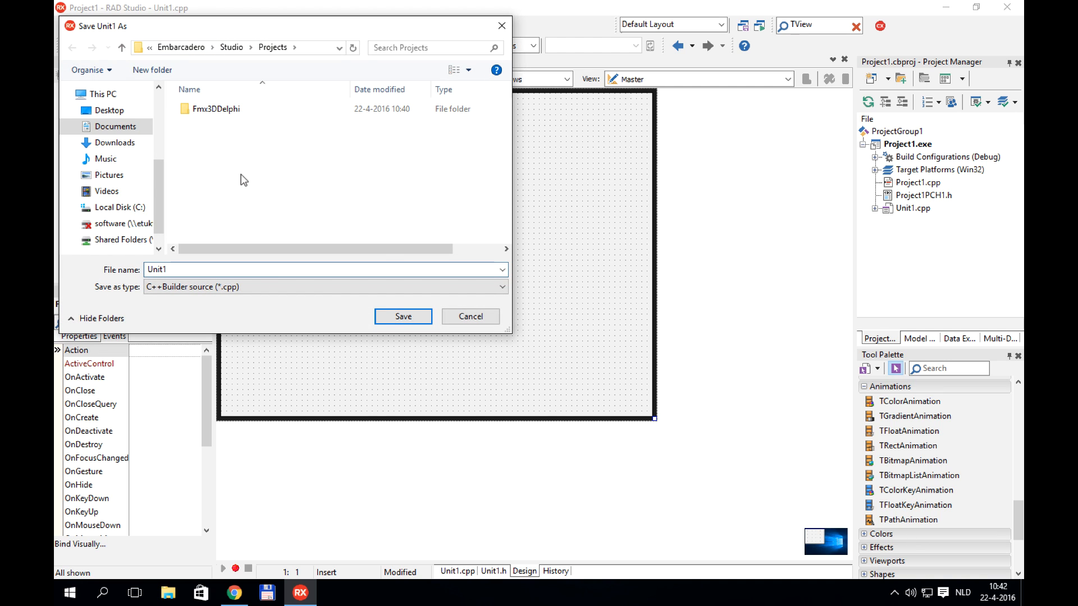
right_click(244, 179)
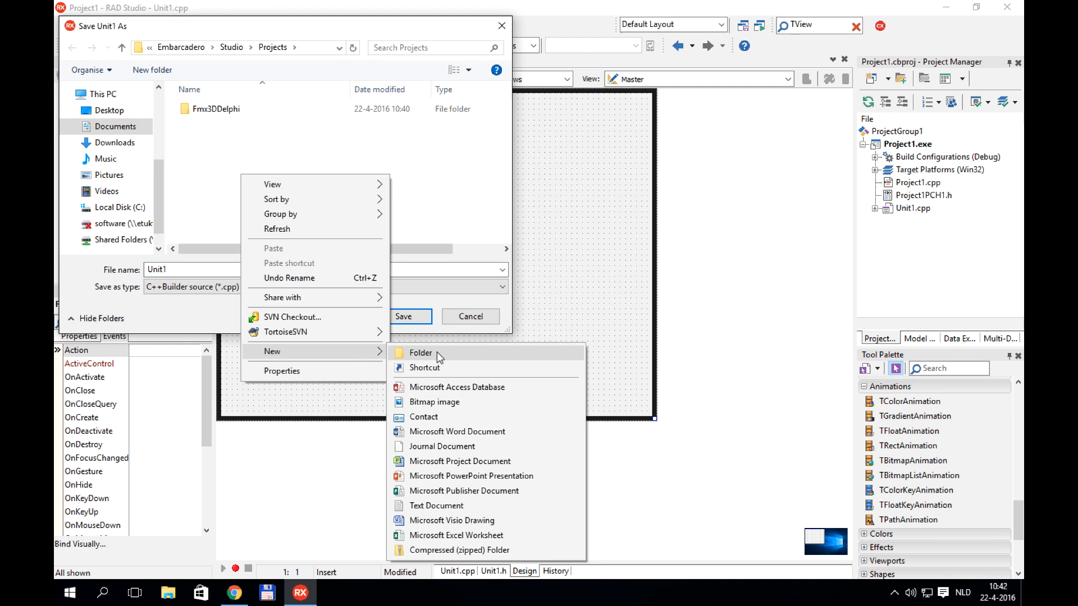
left_click(420, 352)
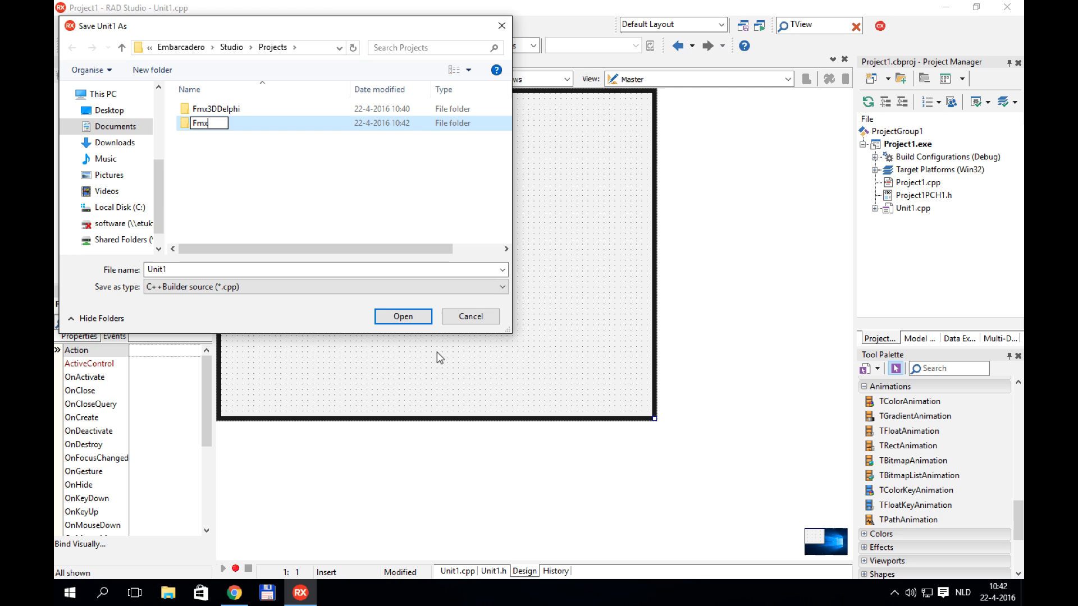
type("3DC")
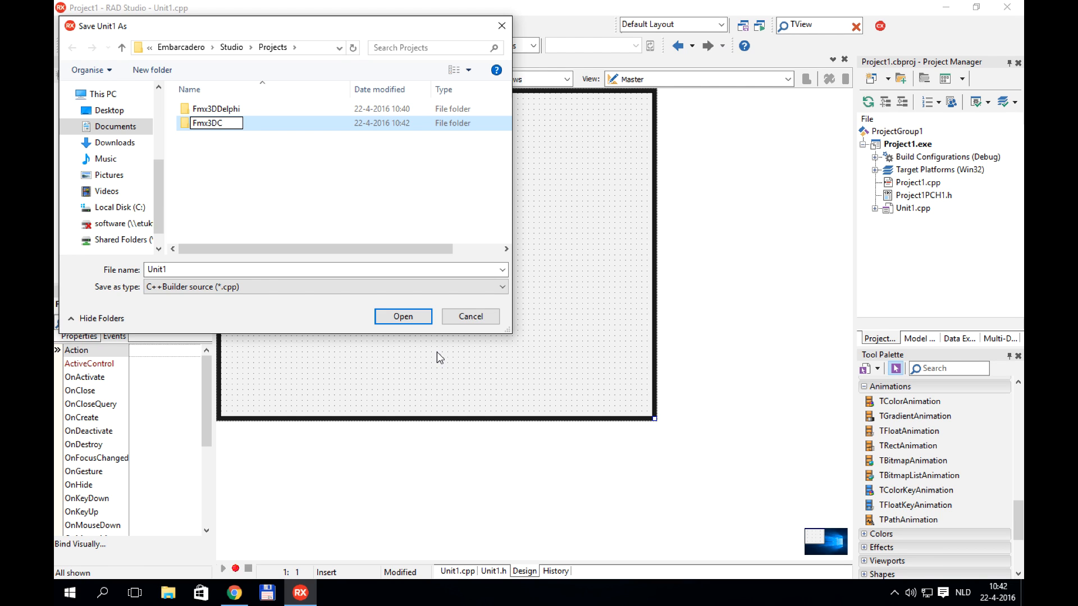
double_click(208, 122)
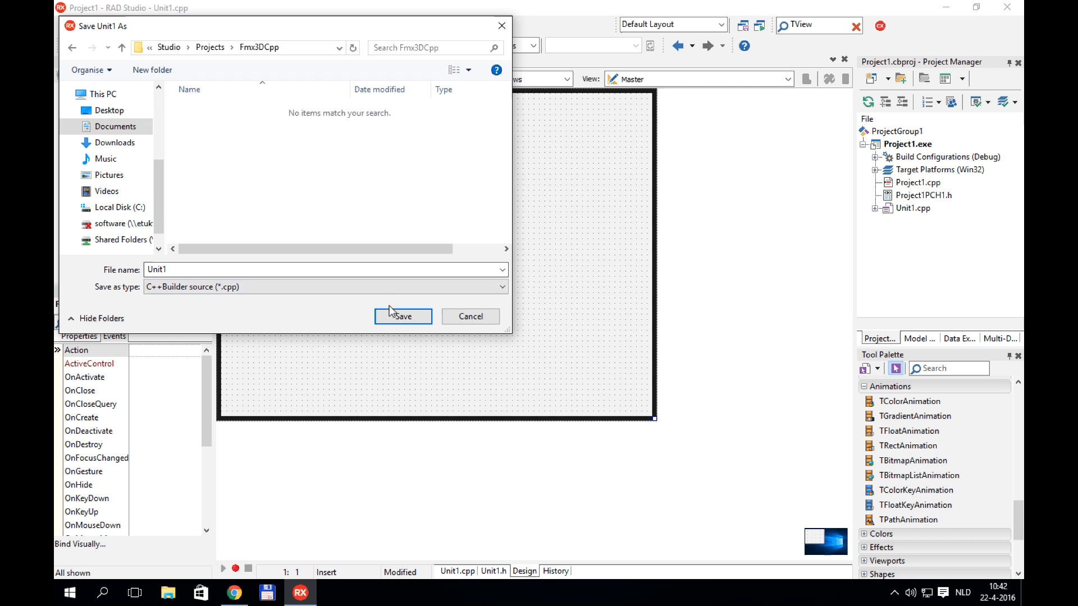
Save Unit1 into the folder and save the project as Fmx3DCpp.
left_click(402, 317)
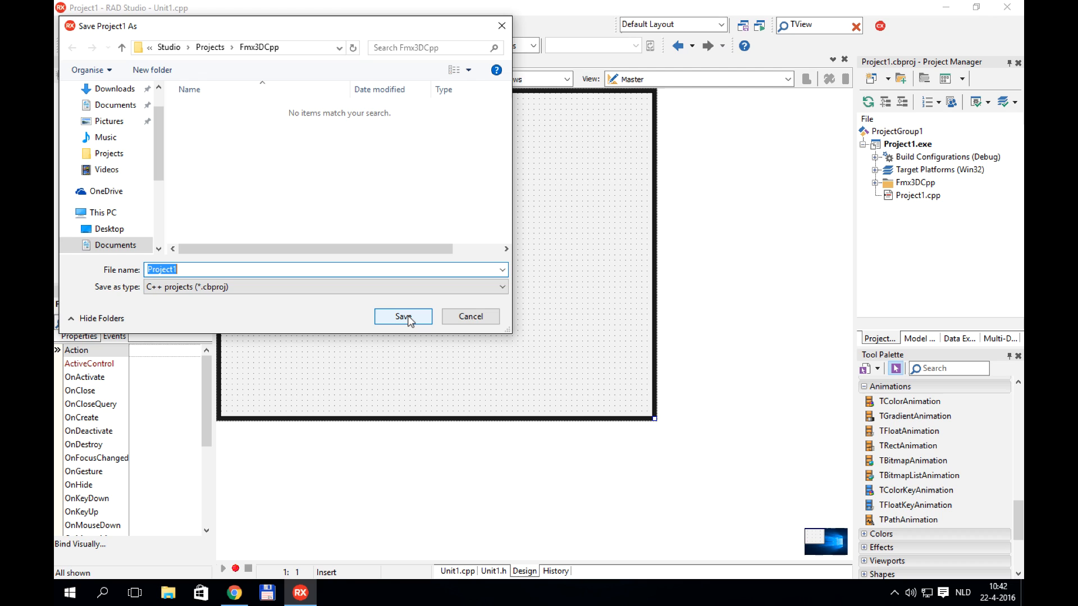
type("Pf")
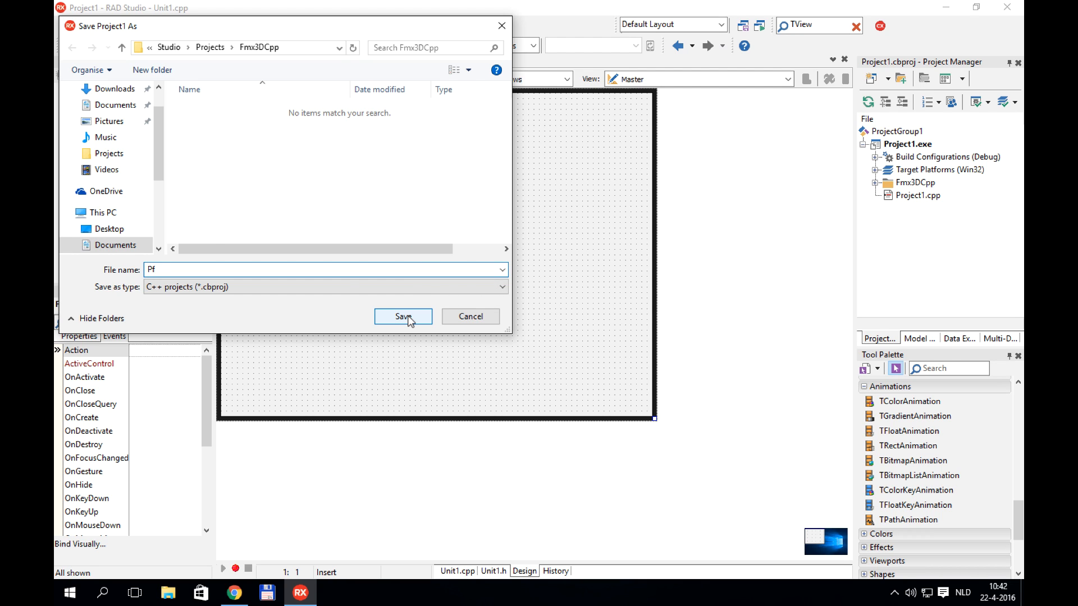
type("x3D")
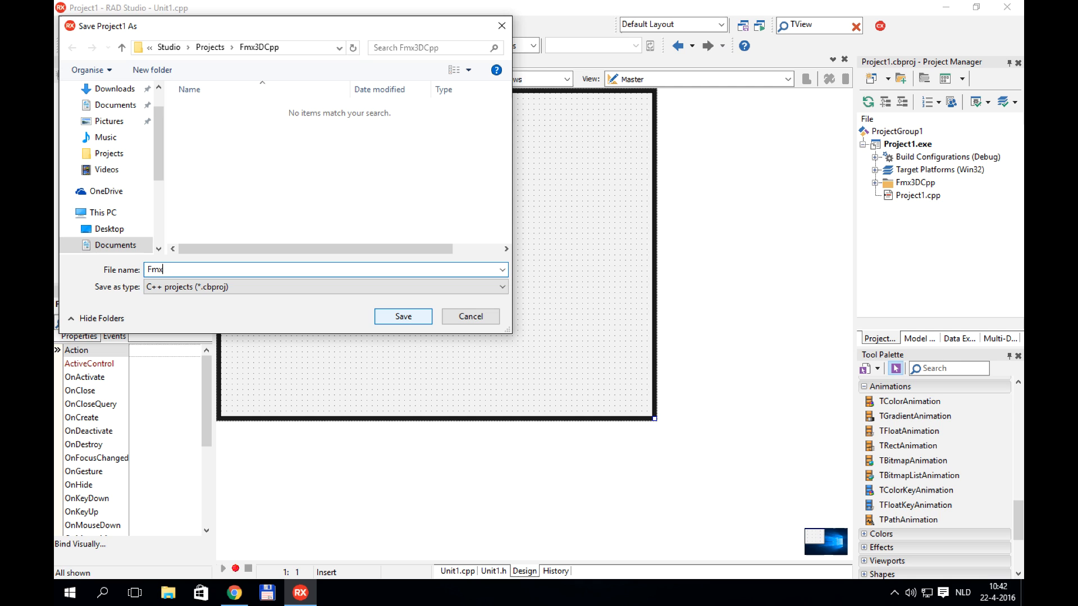
type("3DC")
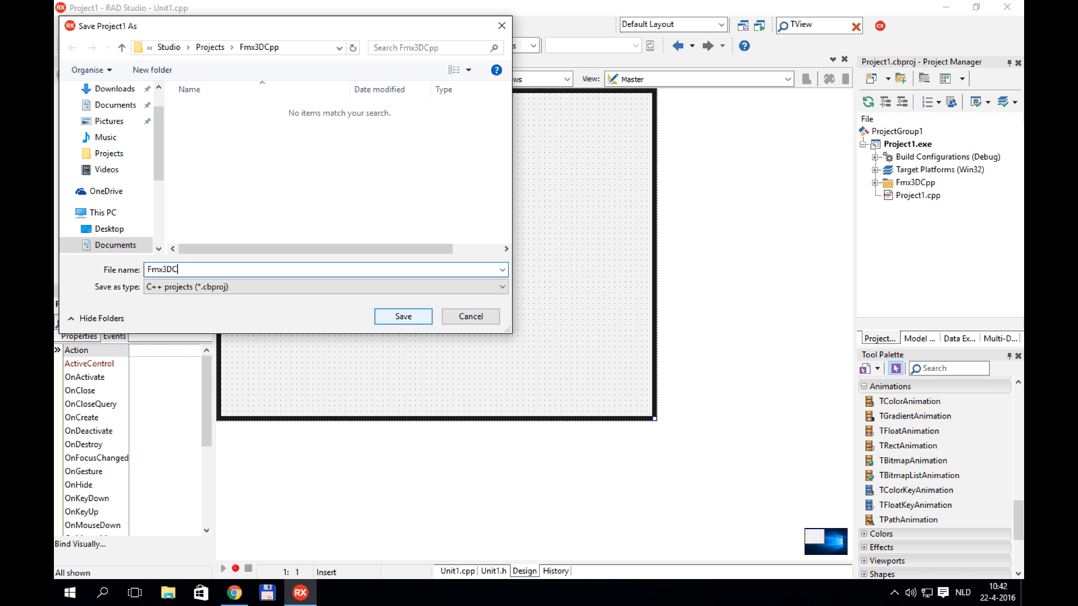
left_click(402, 317)
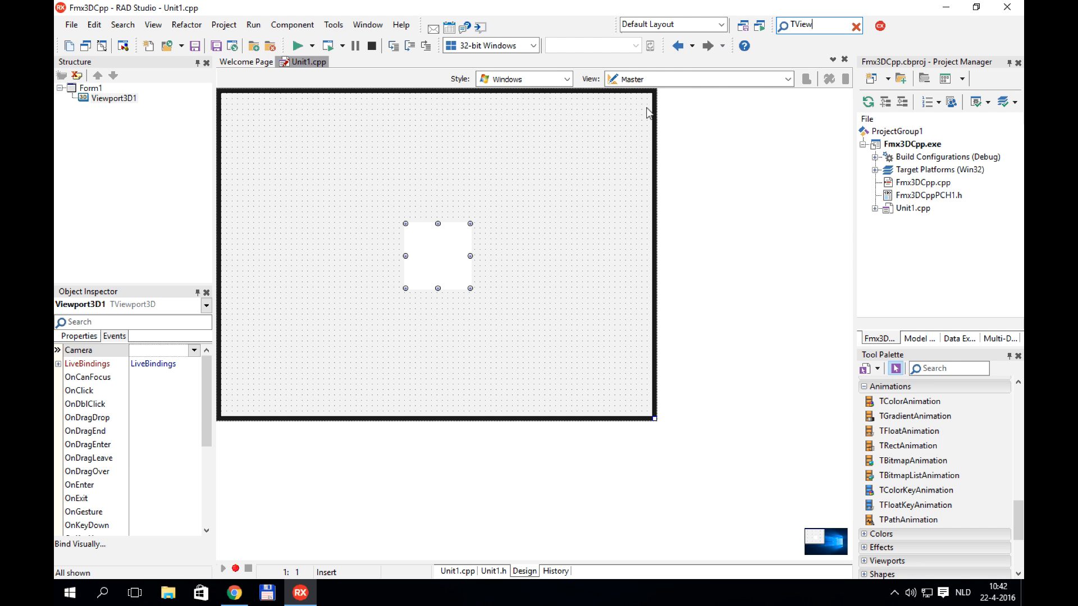
Set the TViewport3D's Align property to Client so it fills the form.
left_click(79, 336)
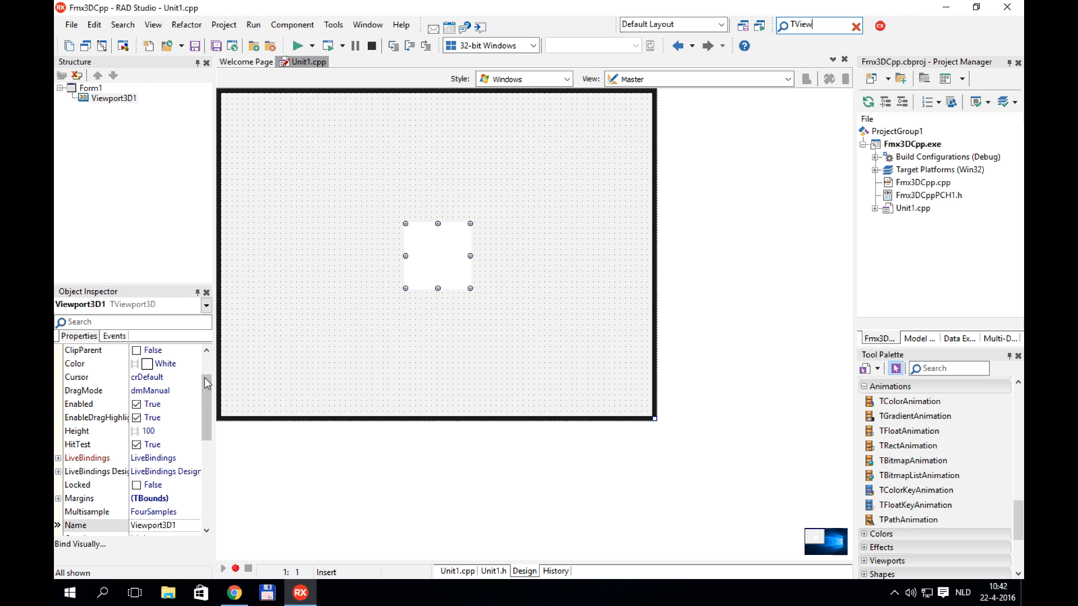
scroll("up", 3)
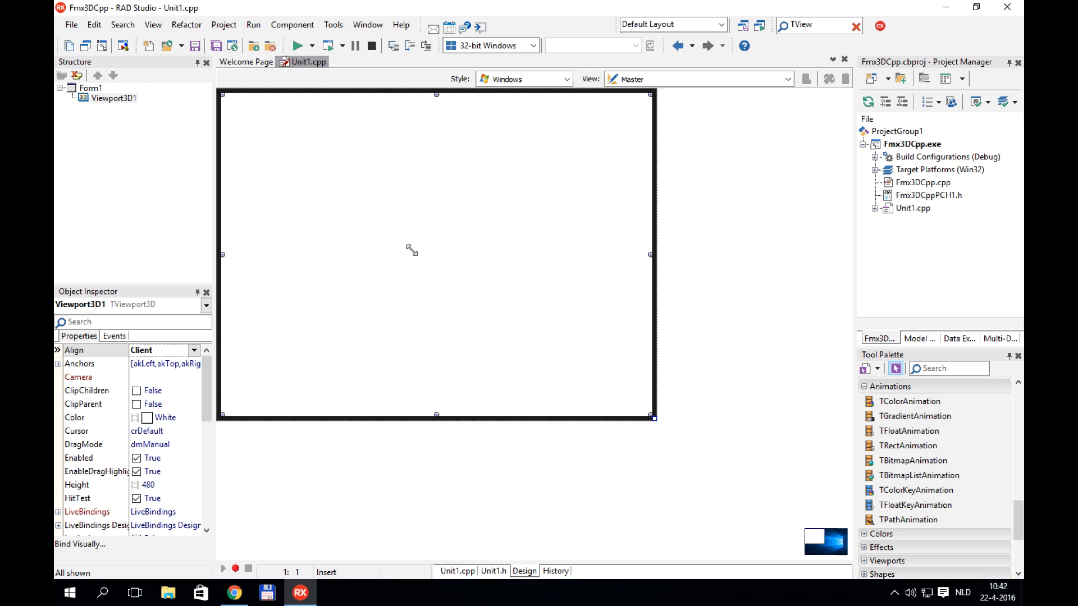
left_click(865, 386)
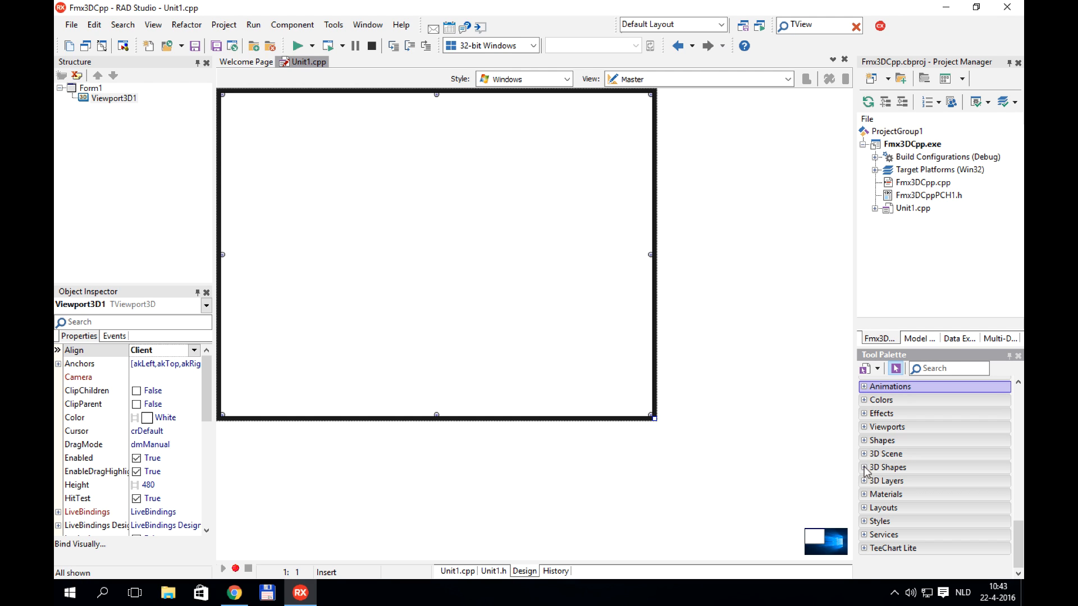
Add a TSphere from the 3D Shapes category into Viewport3D1.
left_click(887, 467)
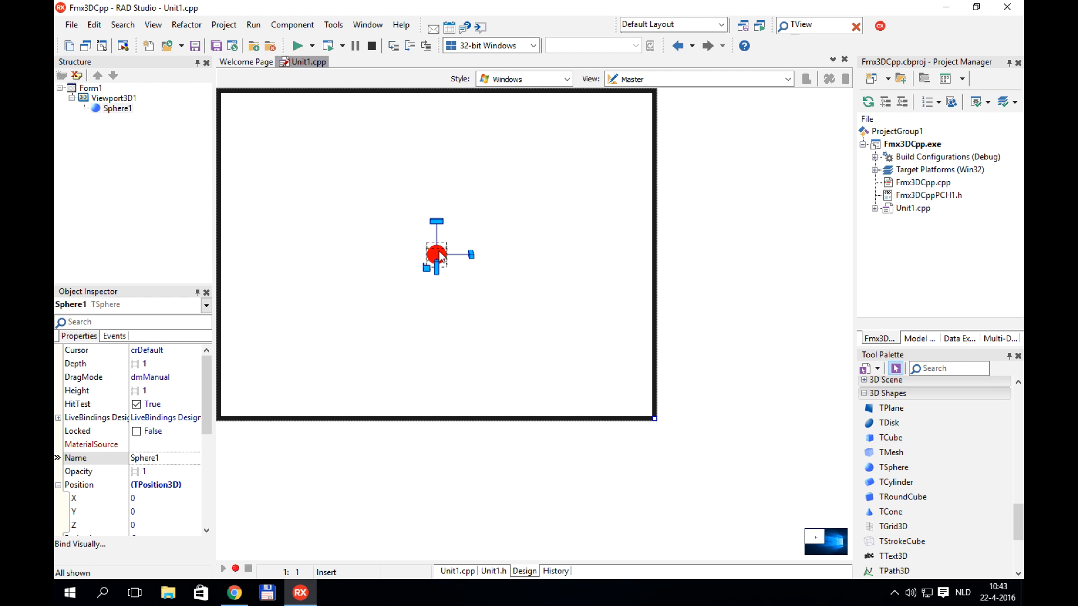
mouse_move(706, 344)
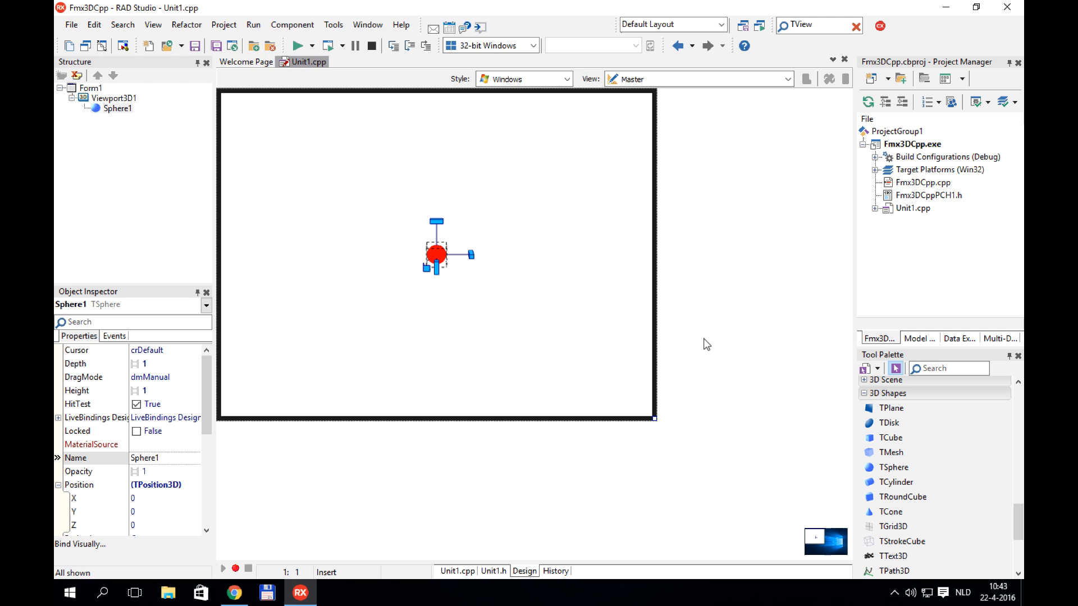
mouse_move(929, 403)
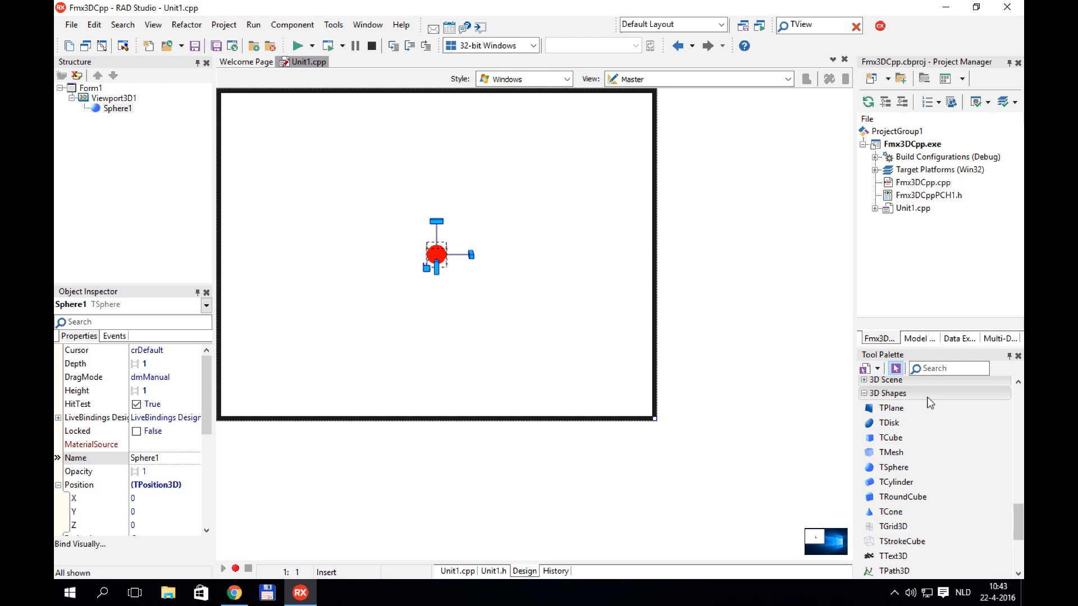
Add a TTextureMaterialSource from Materials and place it at the form's upper left.
left_click(887, 393)
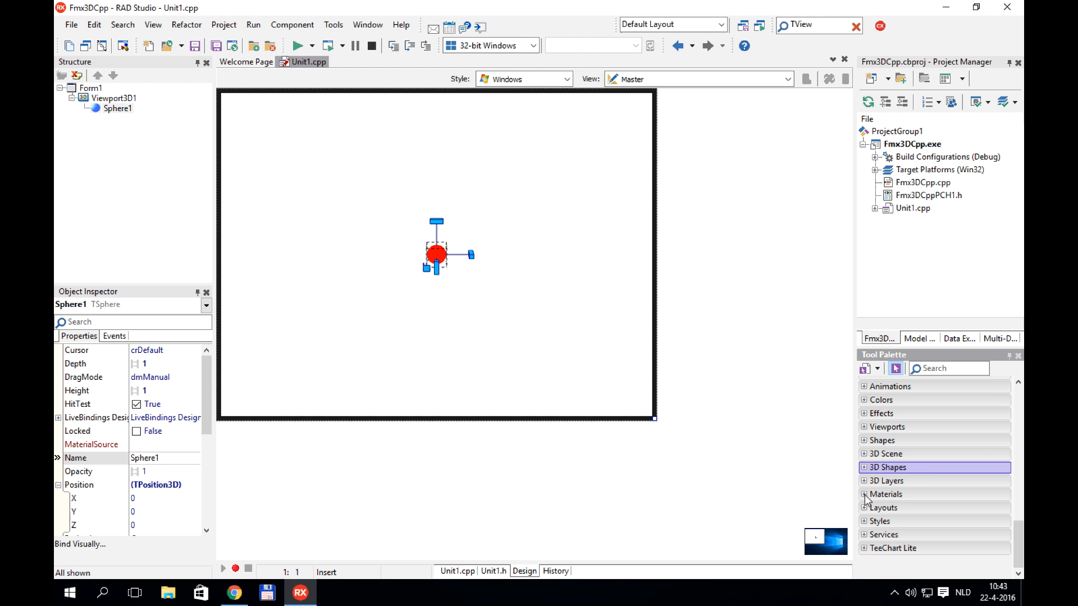
left_click(886, 494)
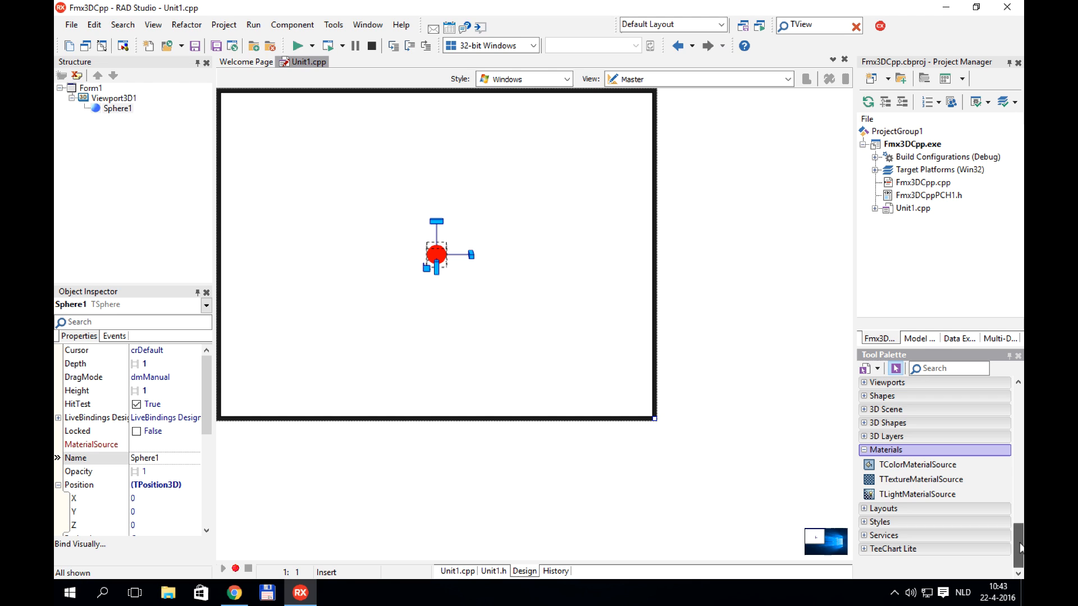
mouse_move(921, 480)
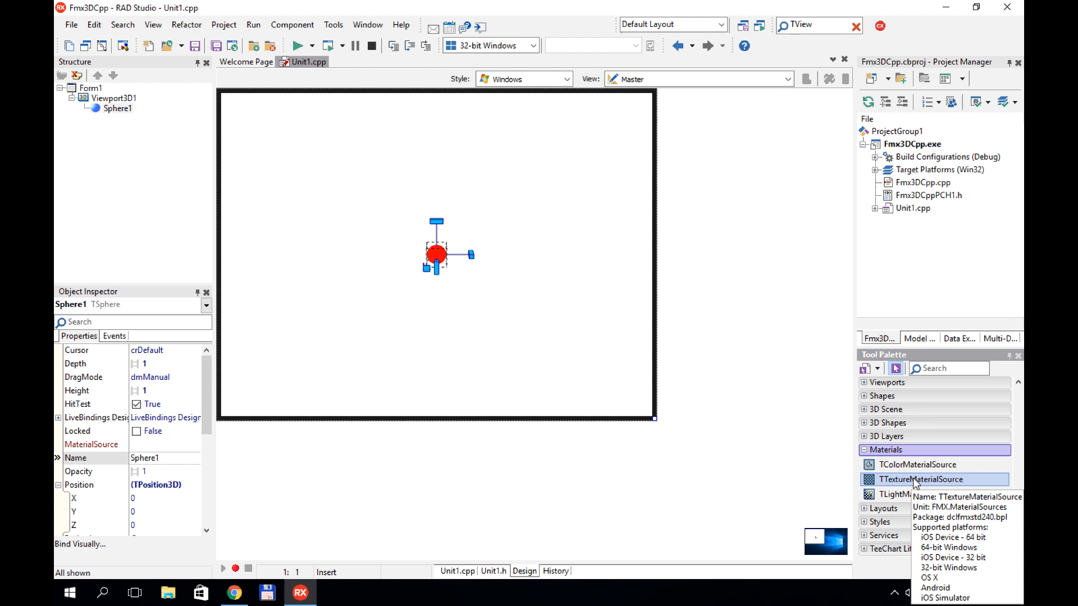
double_click(924, 480)
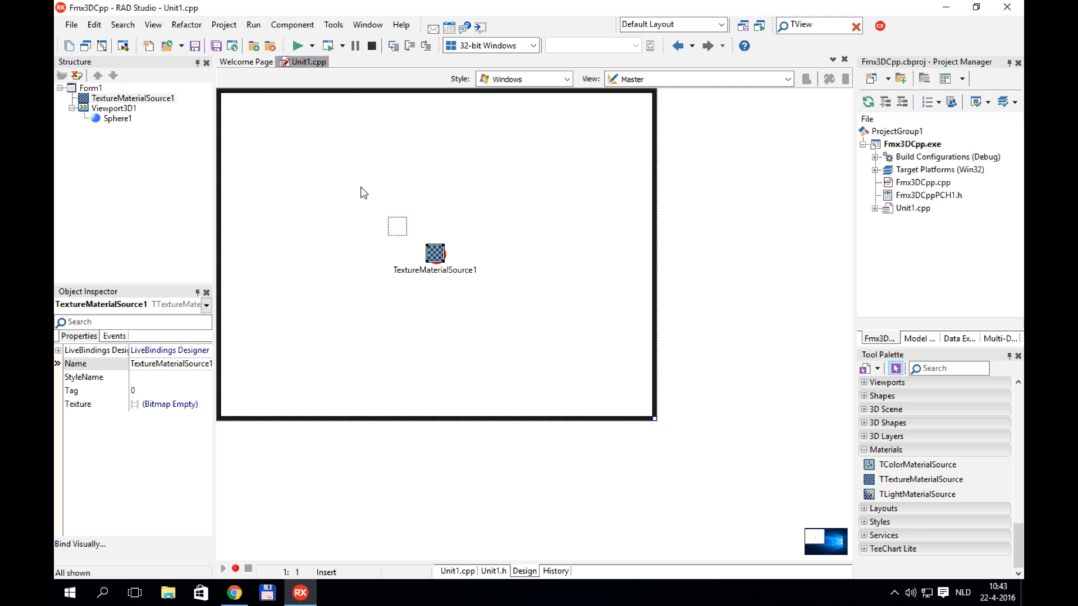
left_click_drag(436, 255, 311, 153)
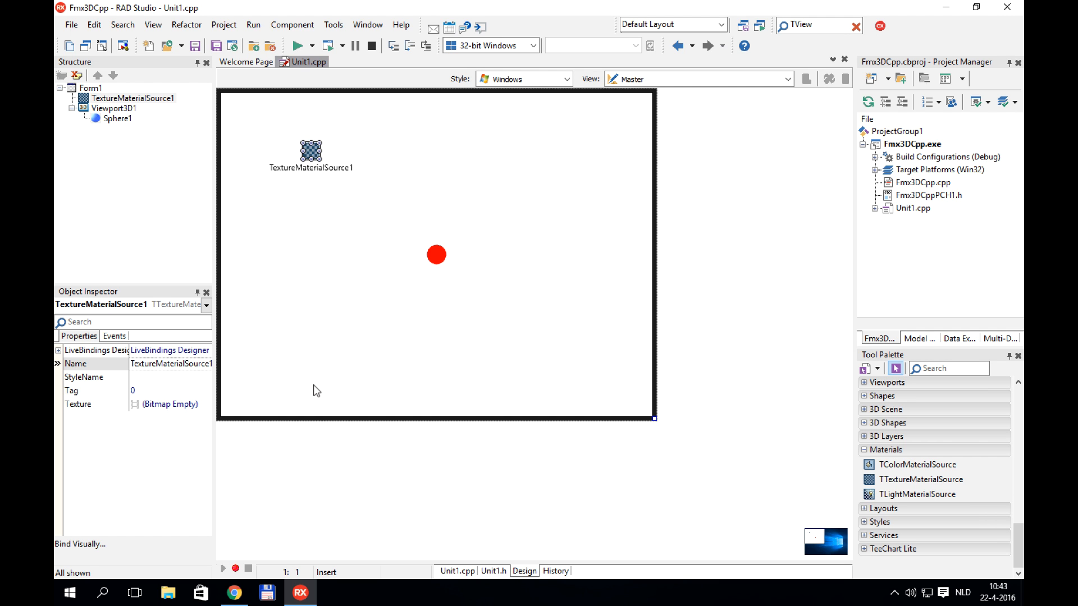
mouse_move(234, 592)
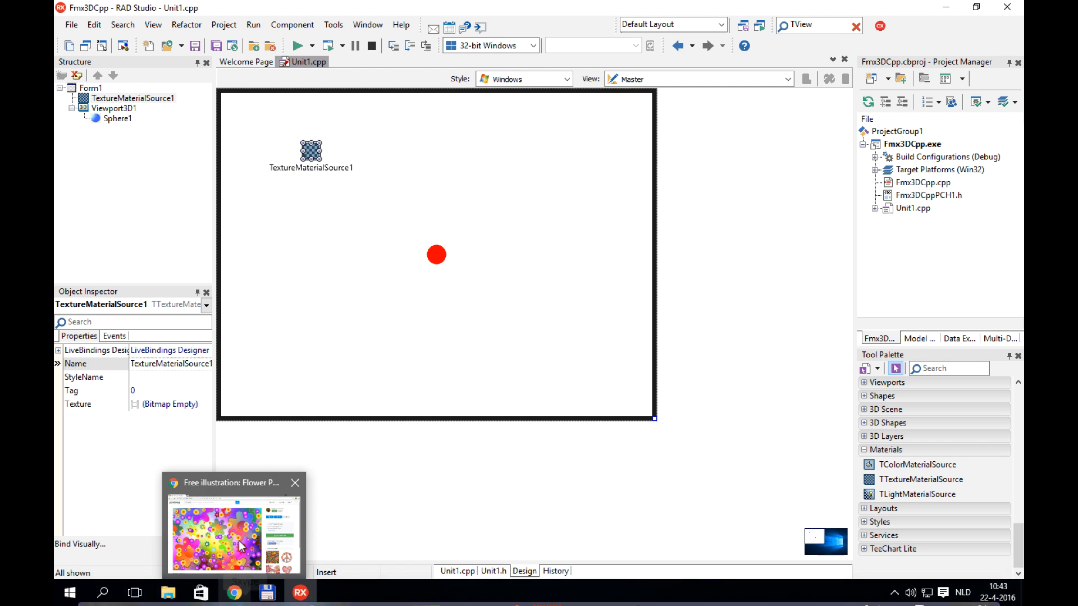
Switch to Chrome showing the Pixabay Flower Power flowers illustration page.
left_click(219, 529)
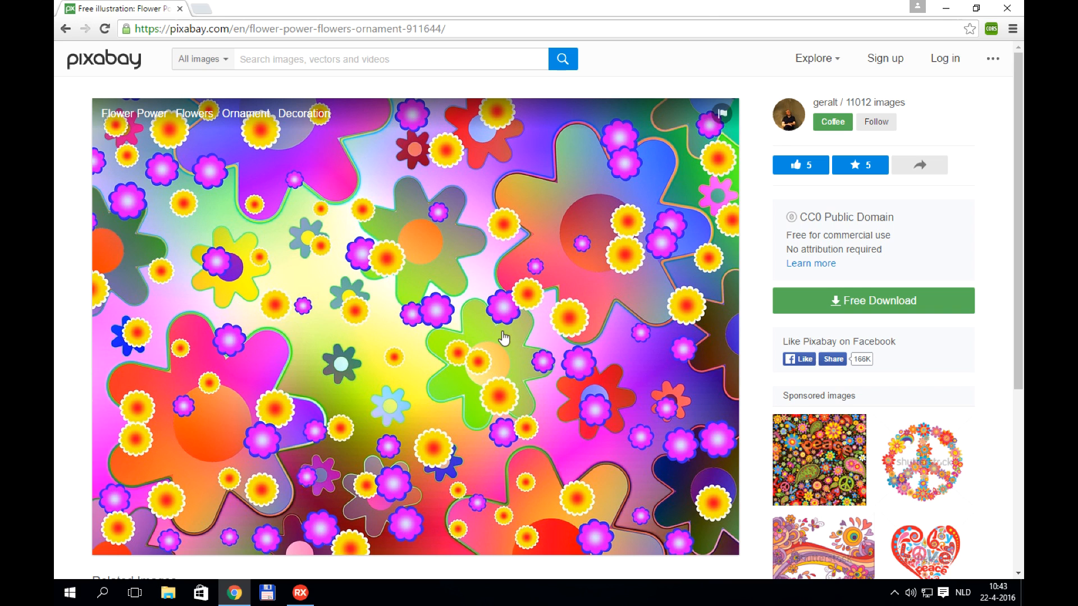
mouse_move(697, 207)
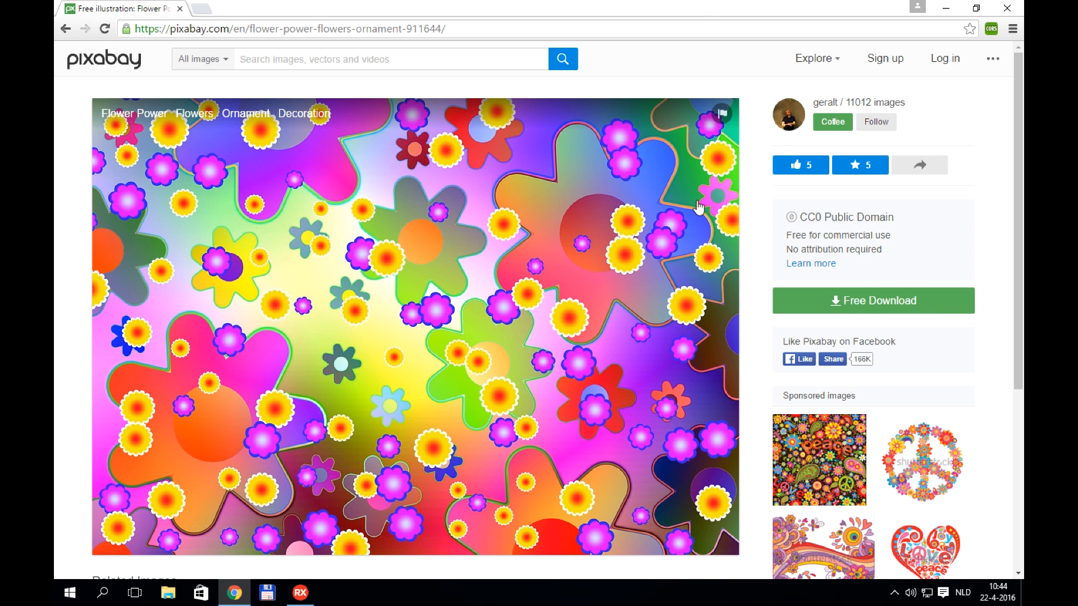
mouse_move(948, 7)
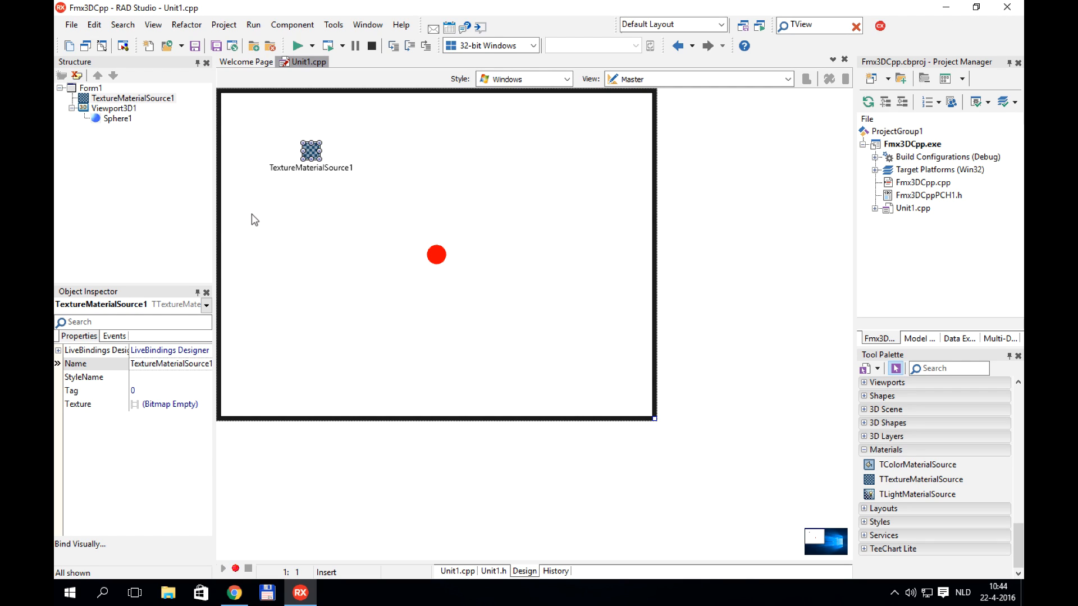
mouse_move(197, 406)
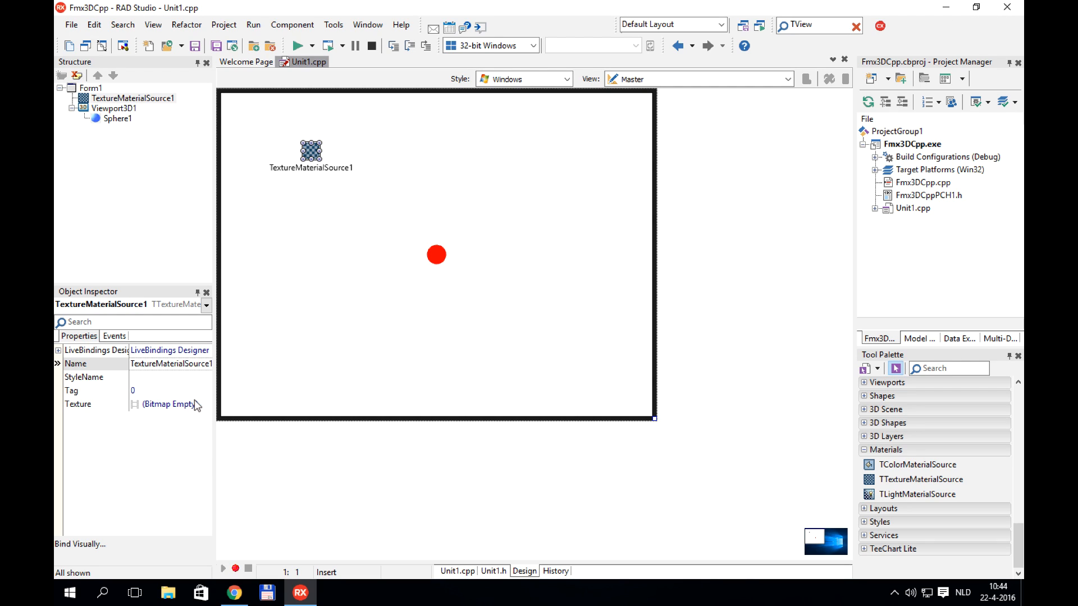
Load flower-power-911644_640 from Pictures as TextureMaterialSource1's texture bitmap.
left_click(205, 404)
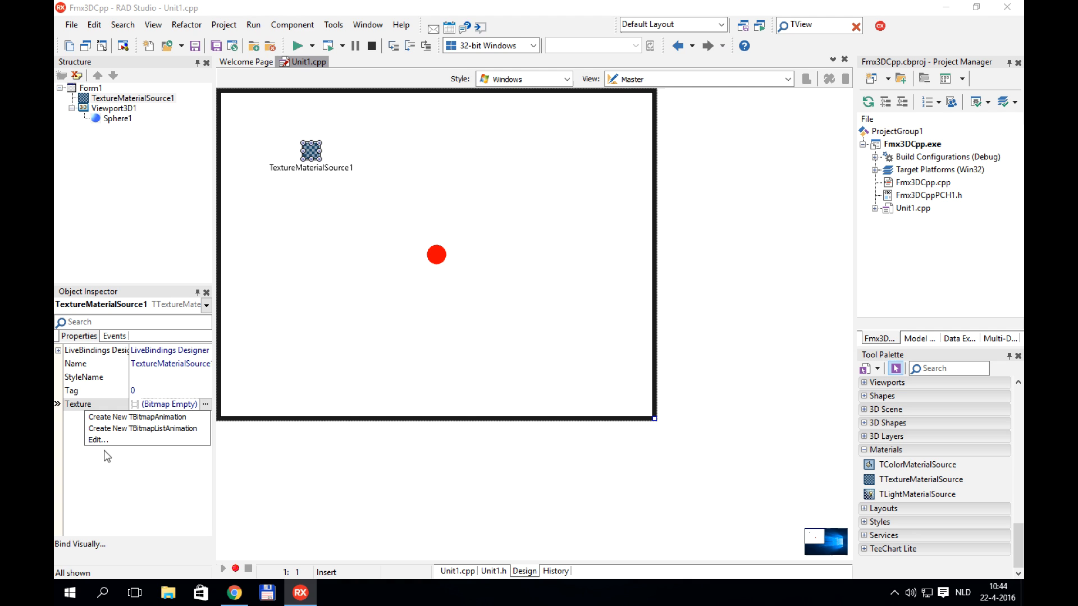
left_click(98, 440)
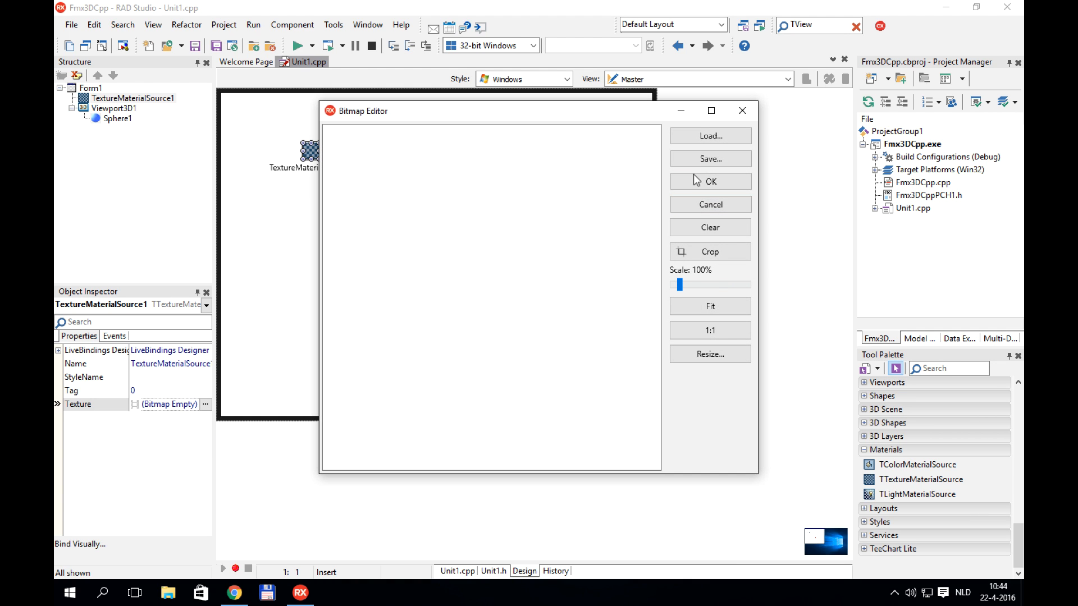
left_click(710, 135)
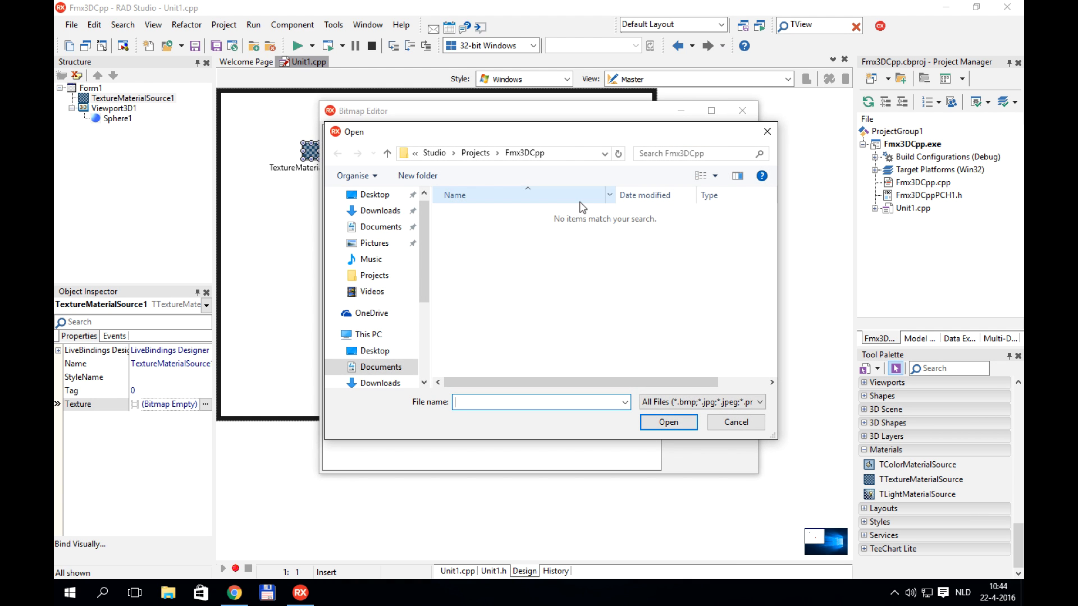
left_click(375, 242)
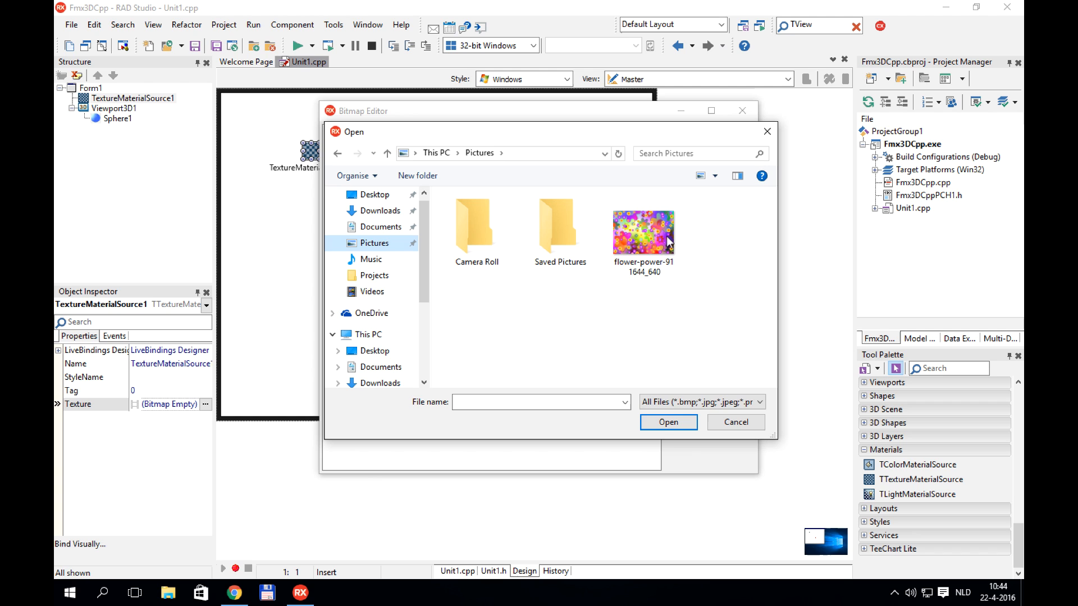
left_click(643, 231)
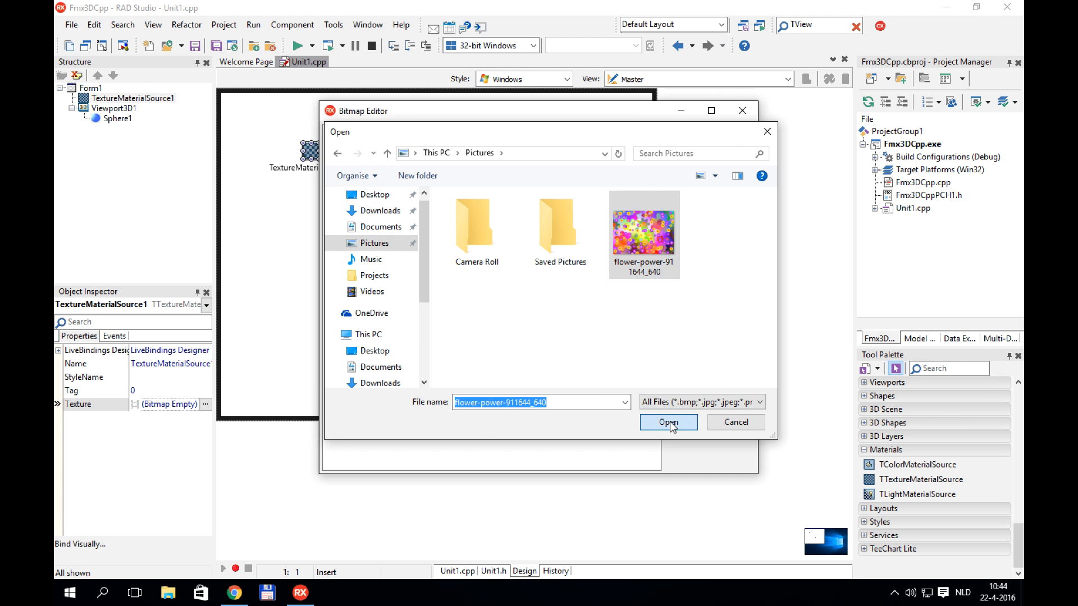
left_click(667, 422)
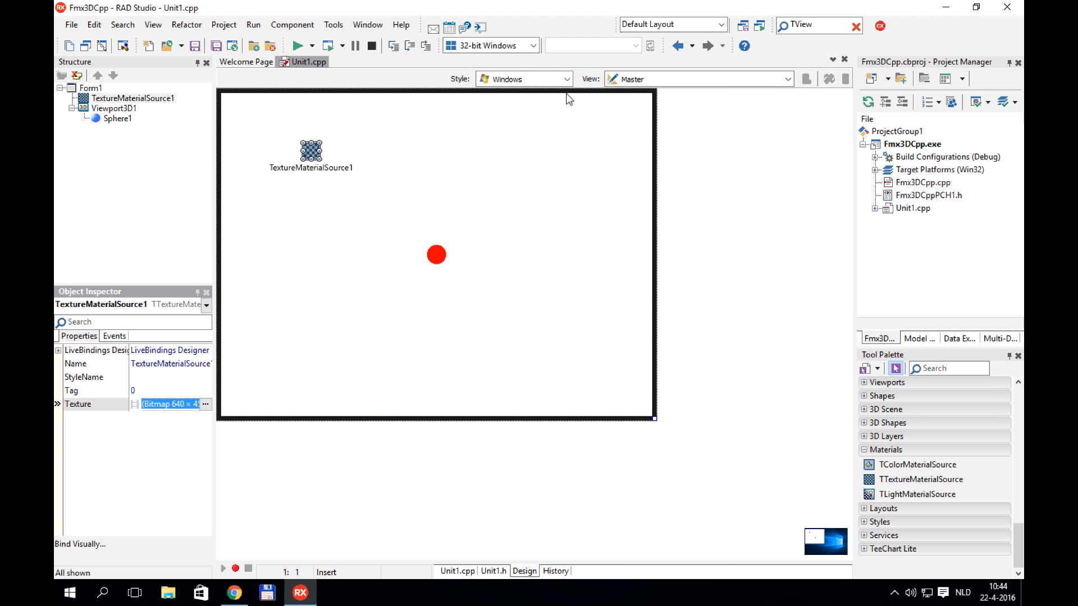
mouse_move(370, 228)
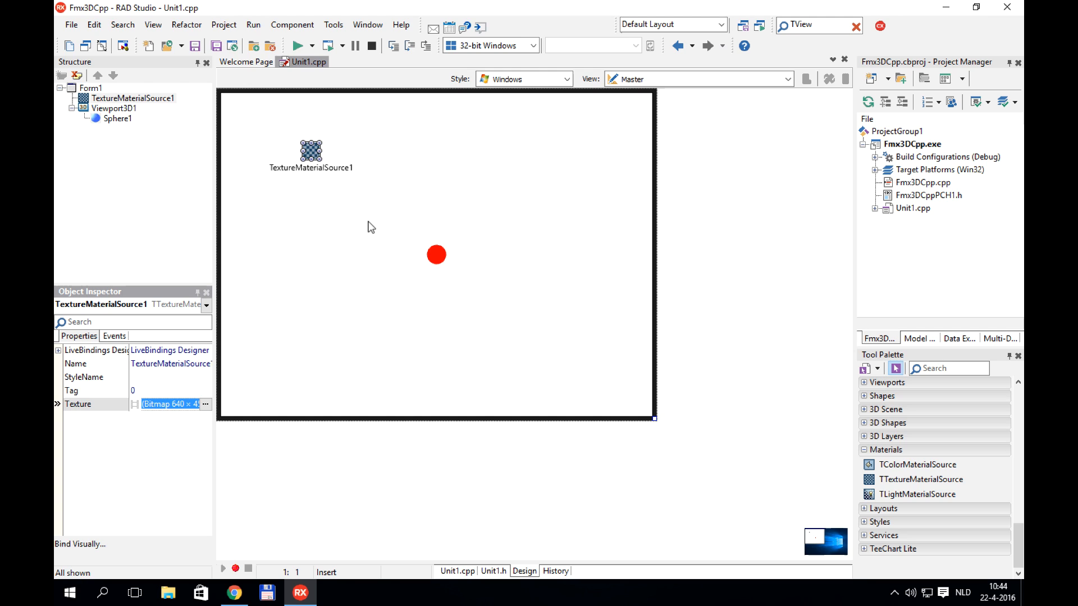
Assign TextureMaterialSource1 as Sphere1's MaterialSource.
left_click(437, 255)
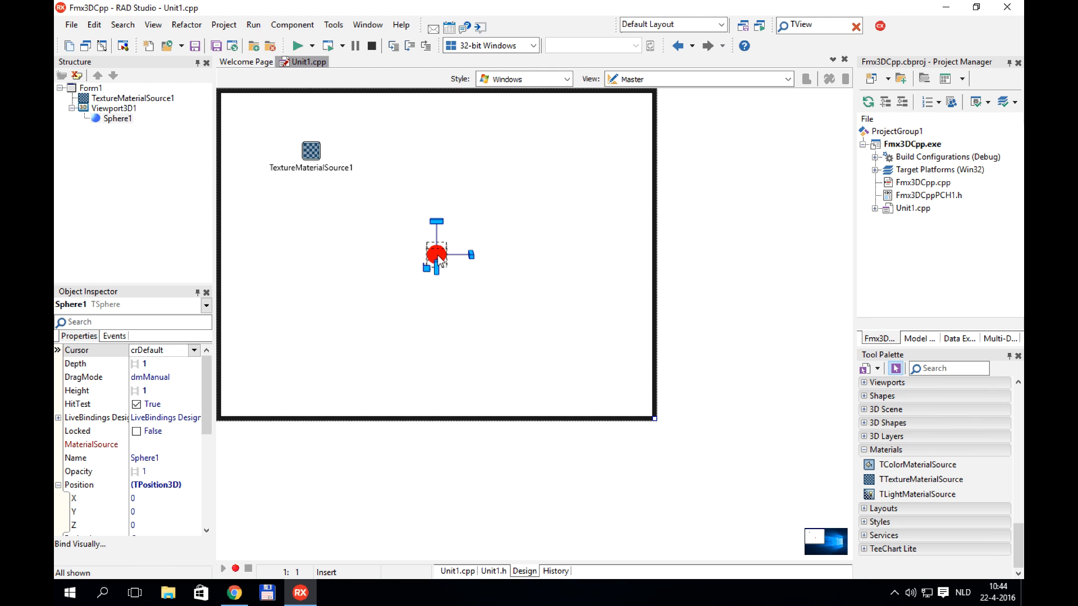
mouse_move(187, 416)
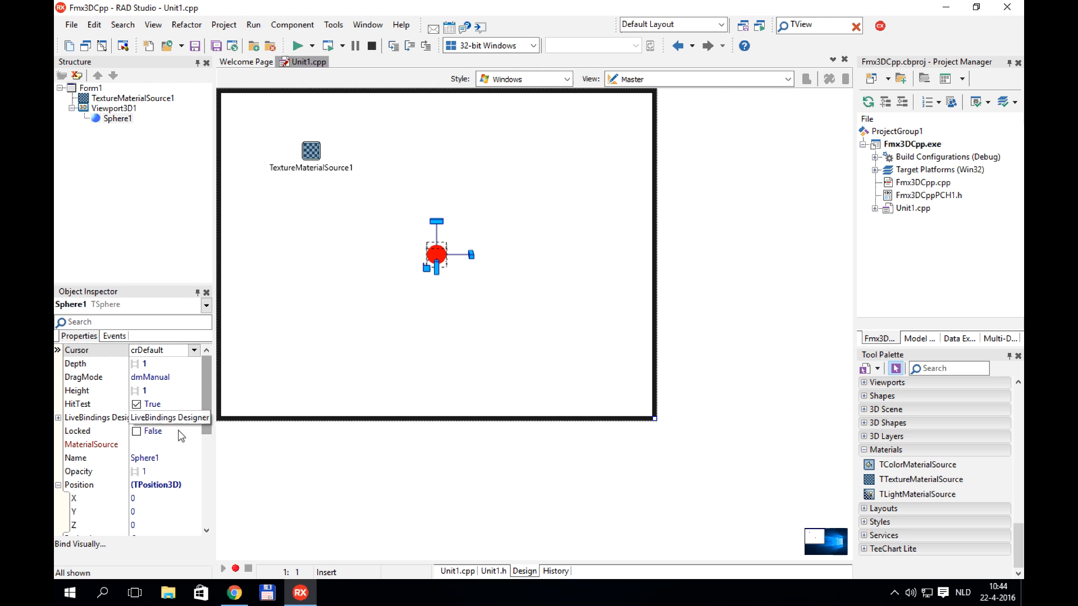
left_click(104, 445)
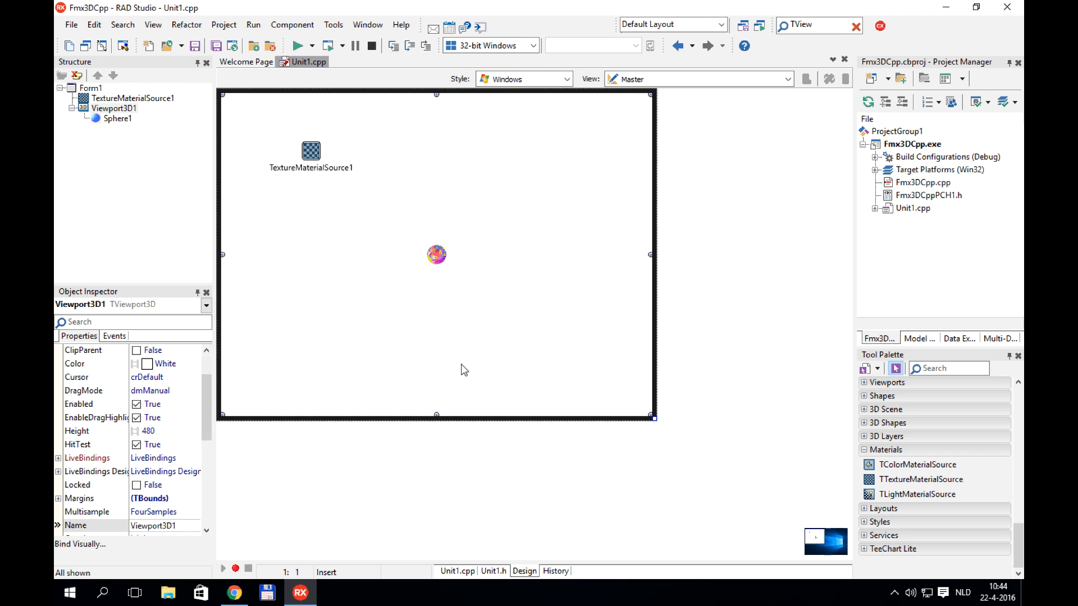
left_click(436, 254)
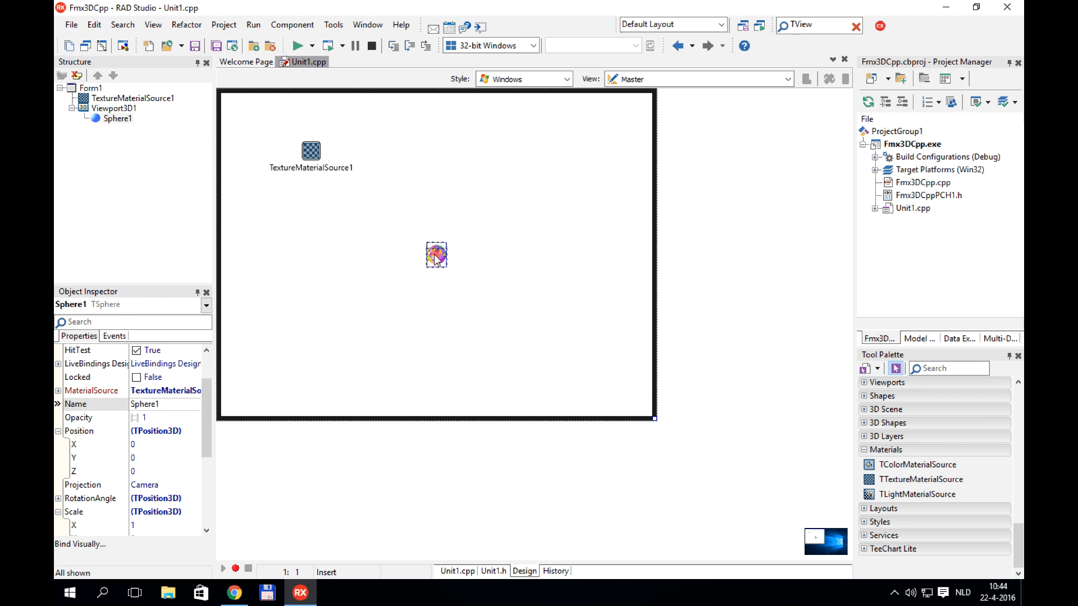
left_click(437, 255)
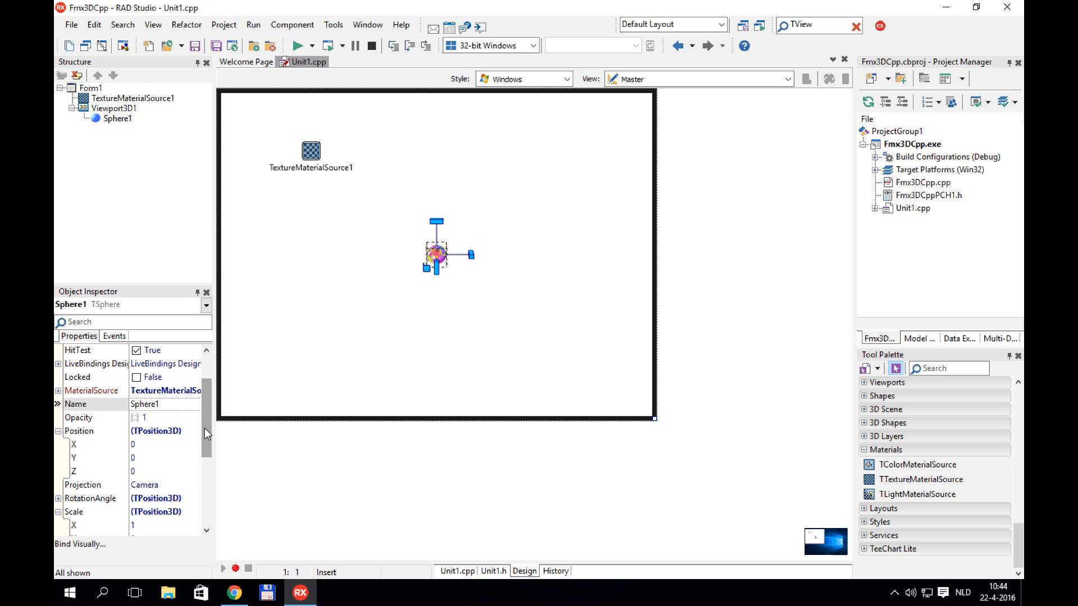
Scale the sphere to 10 on X, Y and Z and set Position Z to -3.
scroll("down", 3)
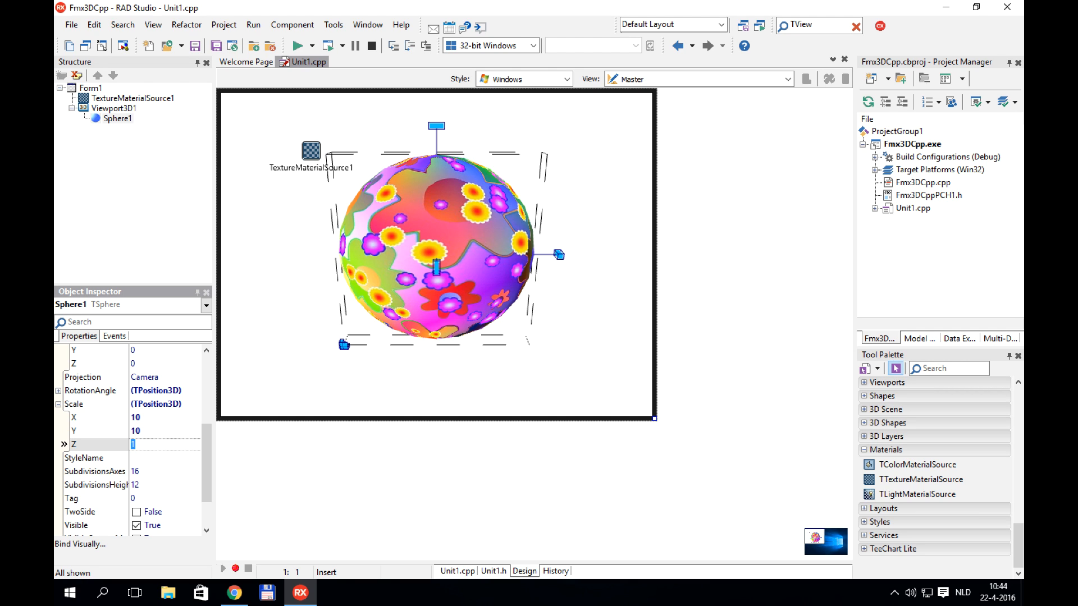
type("10")
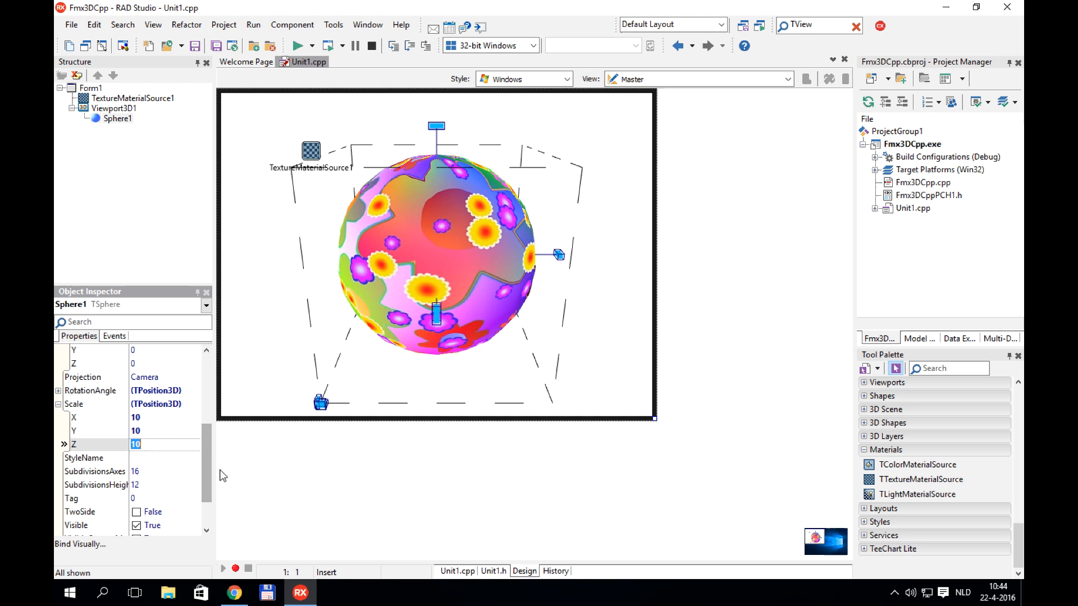
scroll("up", 3)
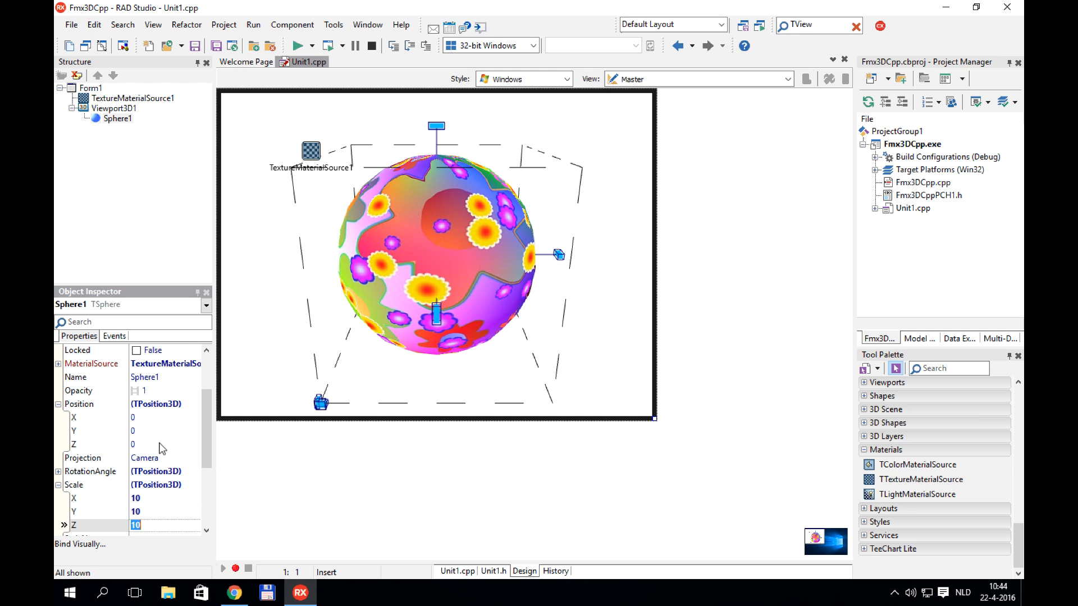
left_click(152, 445)
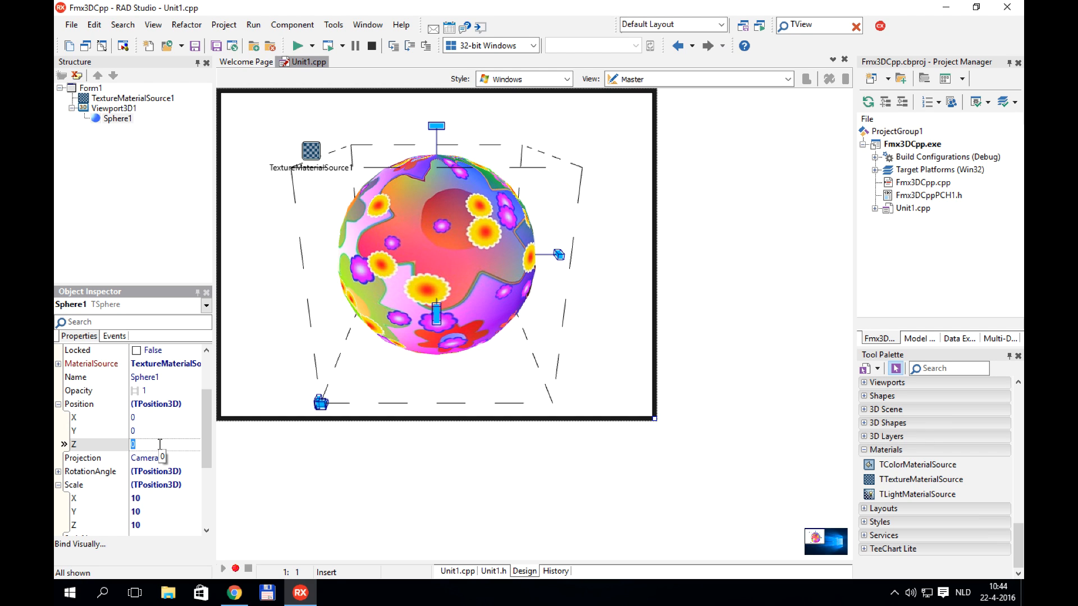
type("3")
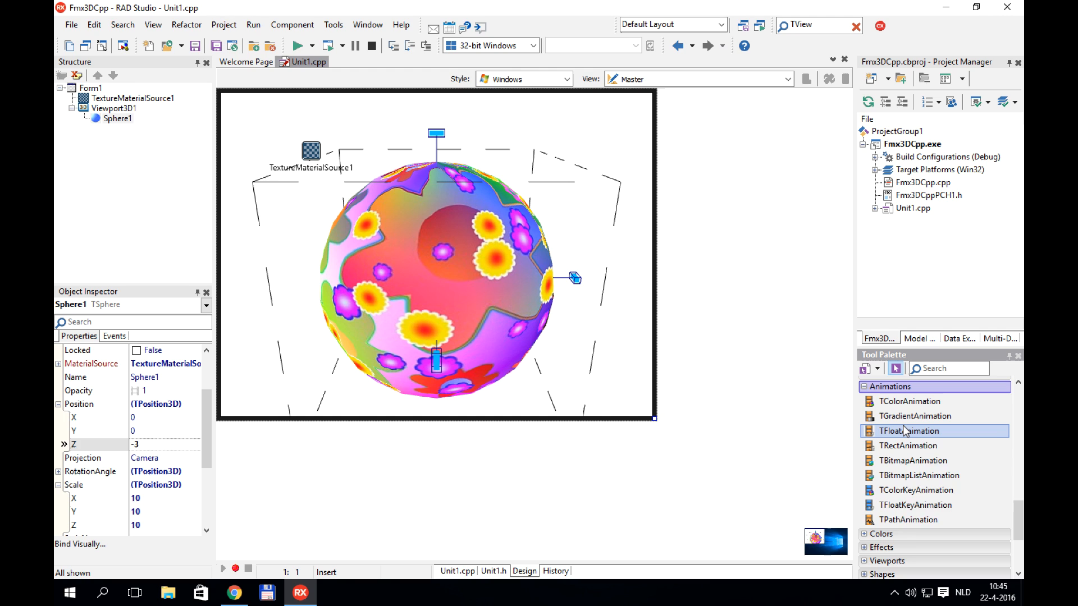
Add a TFloatAnimation to the sphere targeting RotationAngle.Y.
double_click(906, 431)
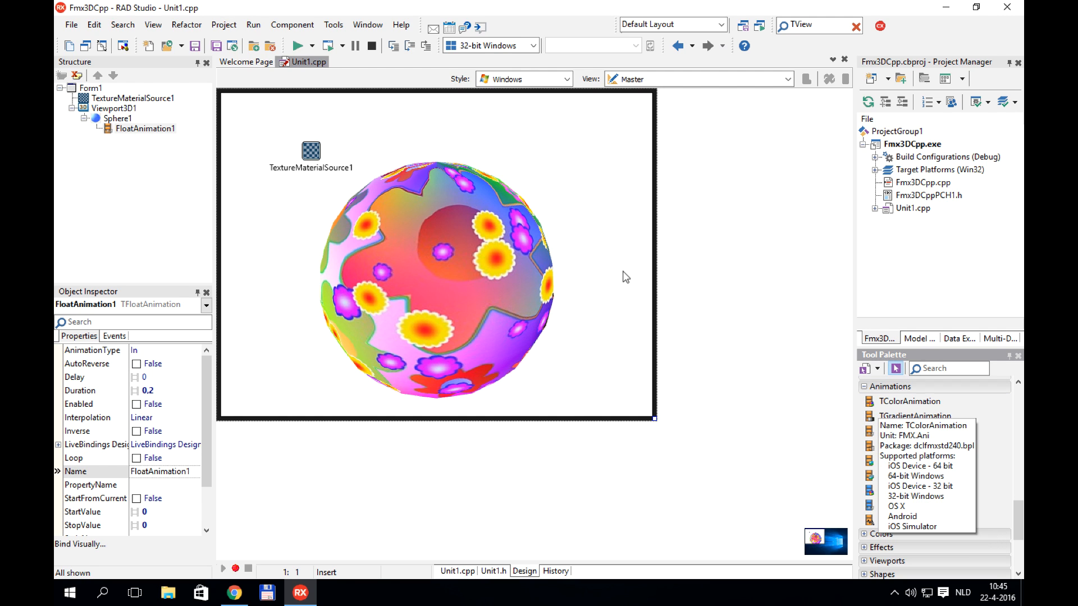
left_click(145, 128)
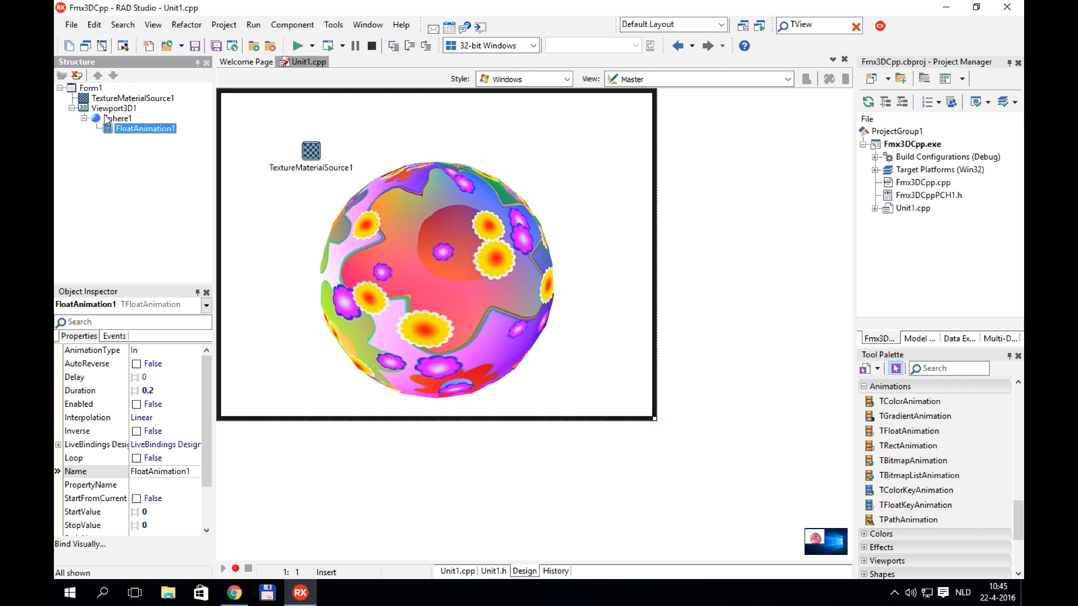
mouse_move(171, 490)
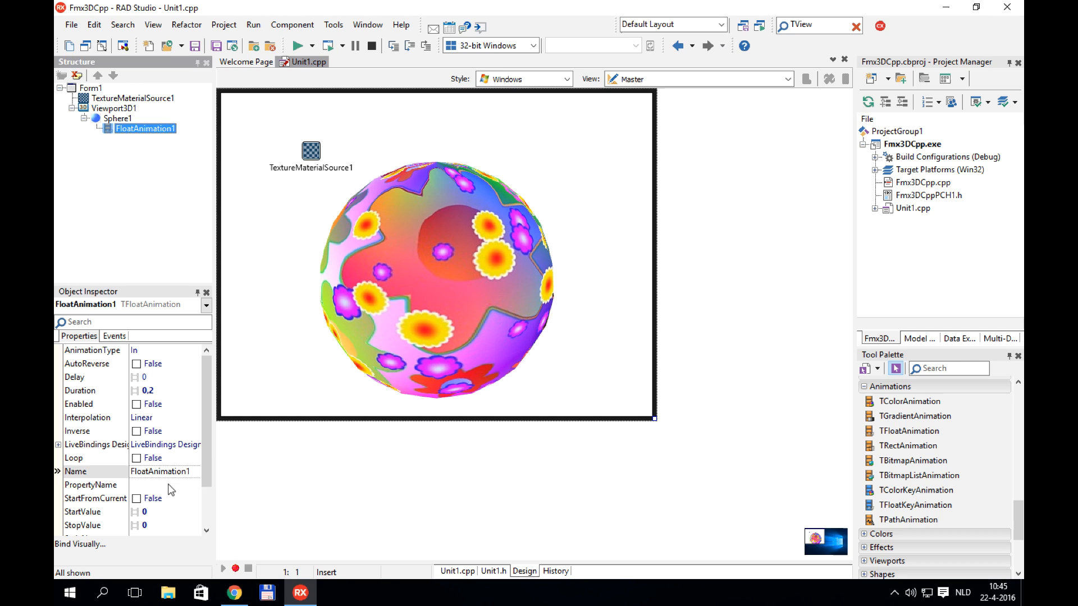
left_click(196, 488)
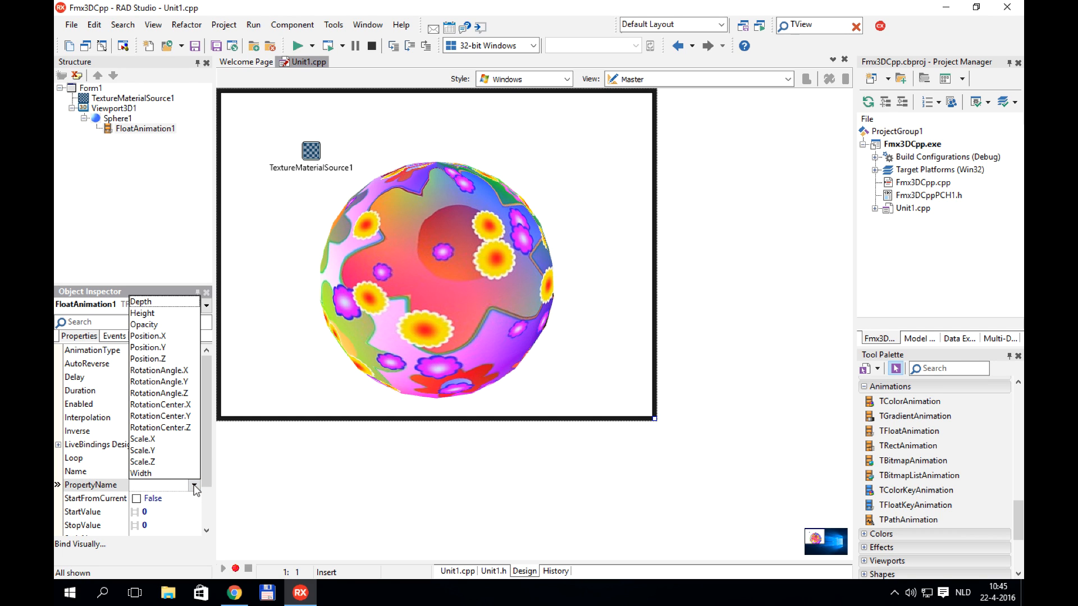
mouse_move(165, 386)
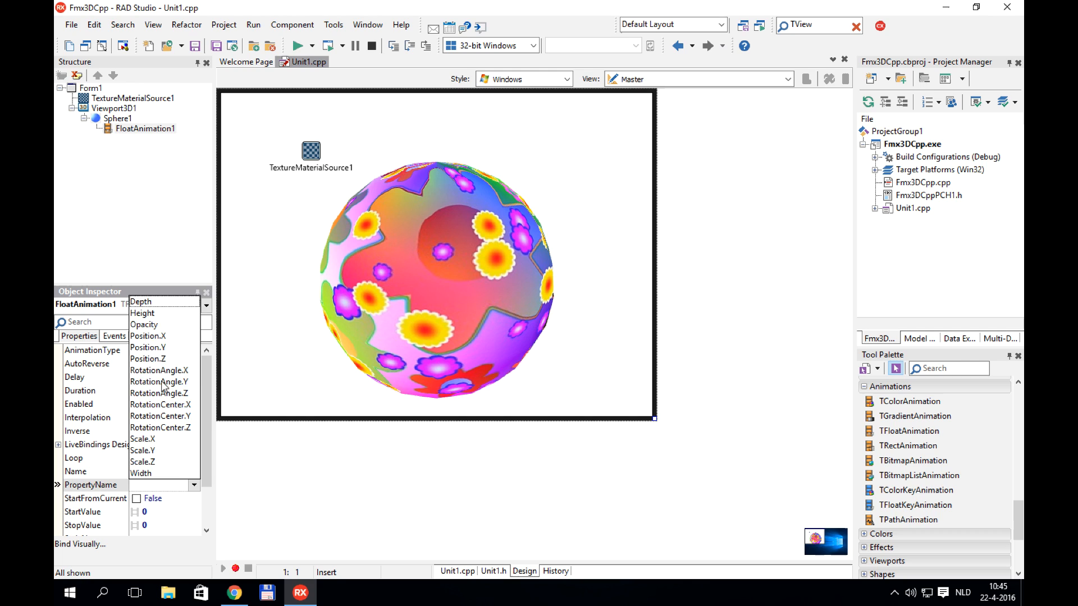
left_click(159, 382)
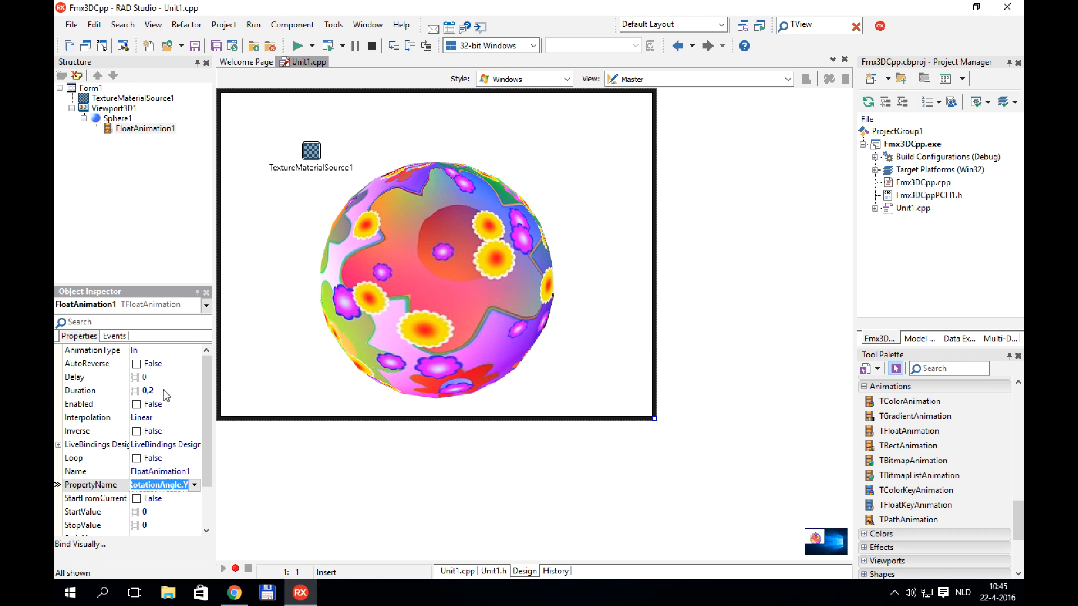
Make the animation enabled and looping to 360 over 2 seconds, then run the app.
left_click(162, 390)
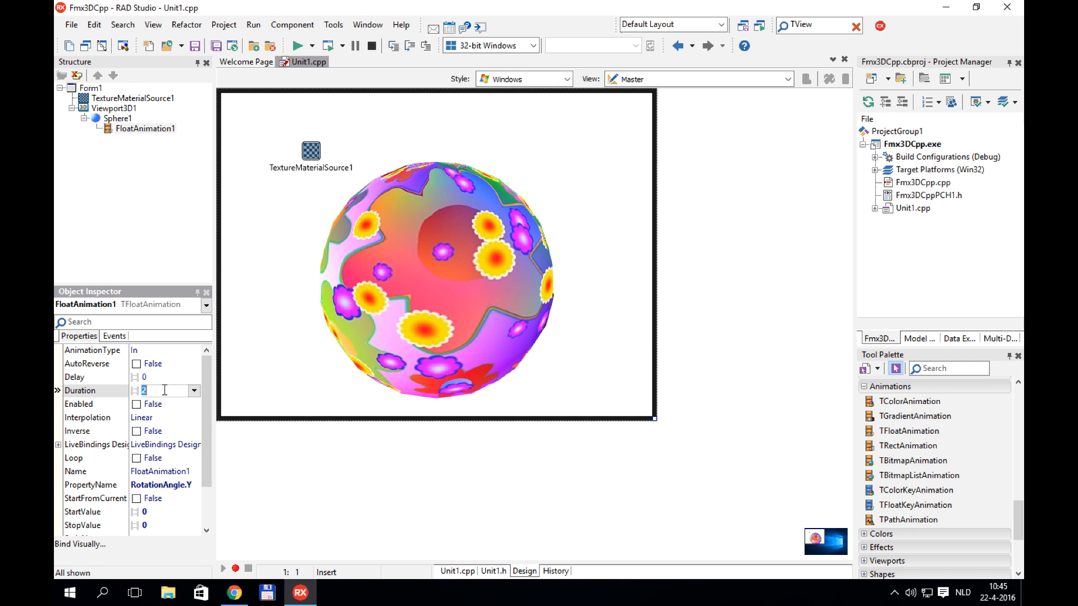
left_click(138, 403)
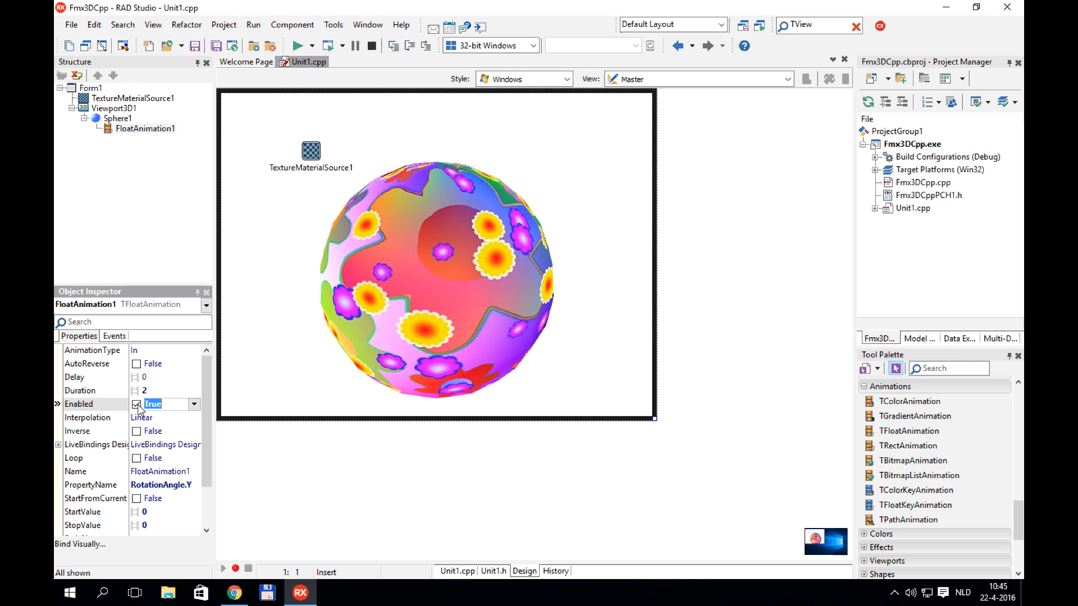
left_click(165, 458)
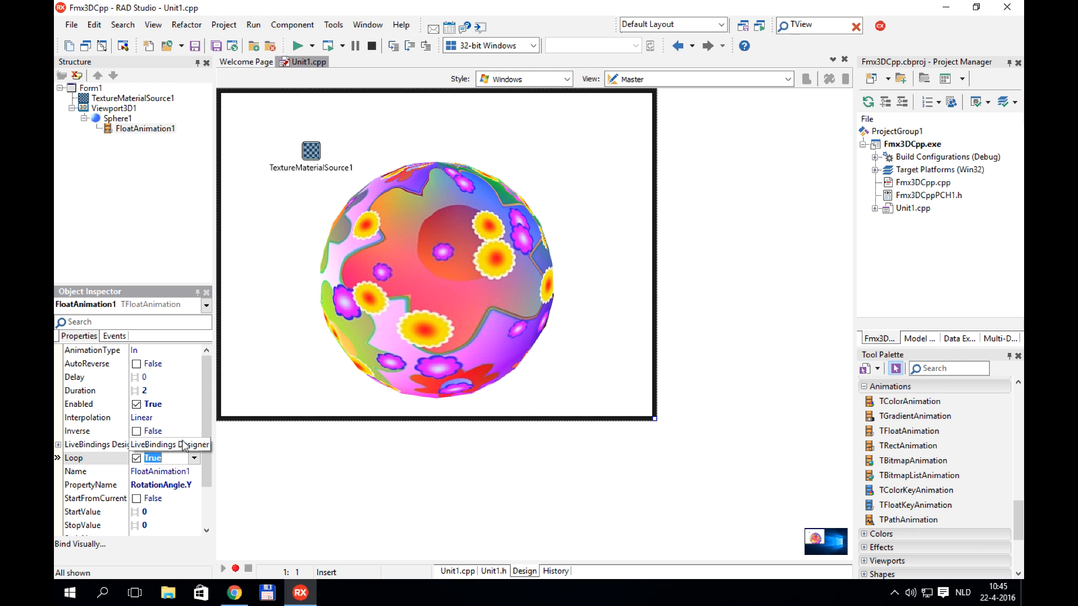
scroll("down", 3)
type("360")
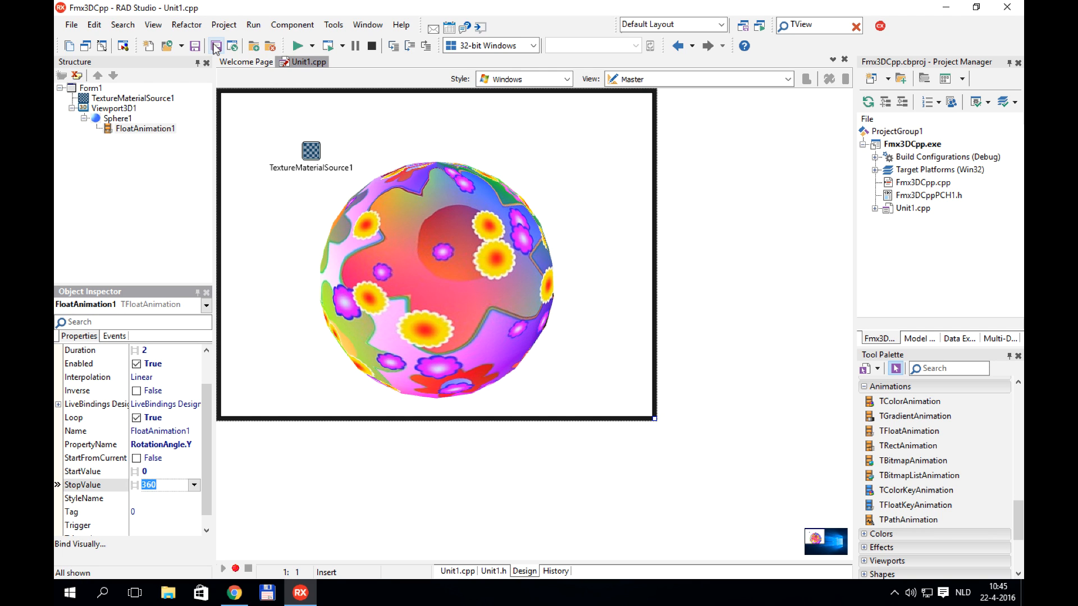
left_click(298, 45)
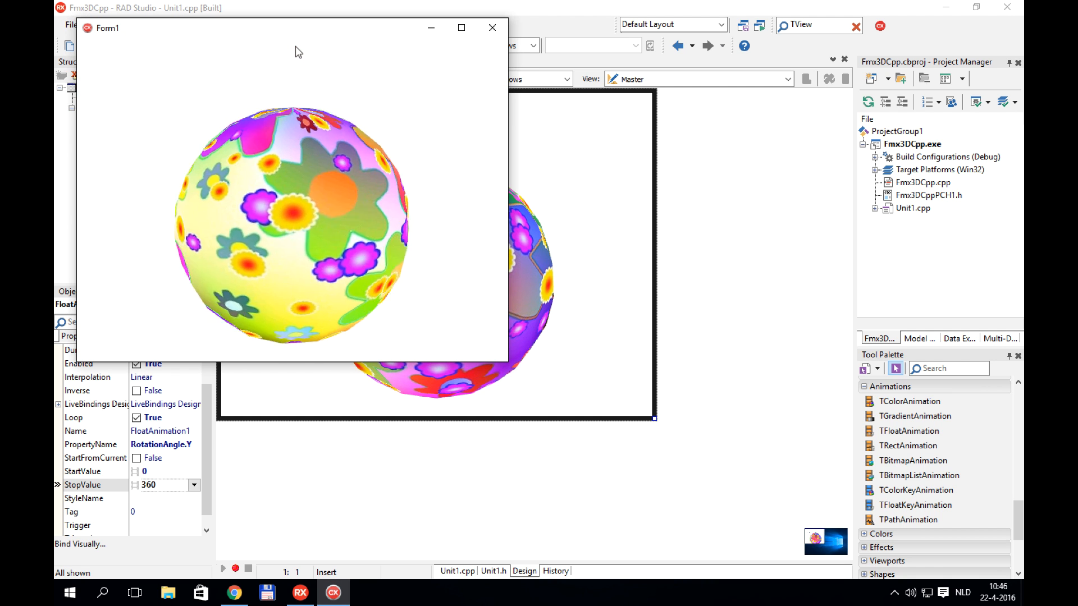
left_click(492, 27)
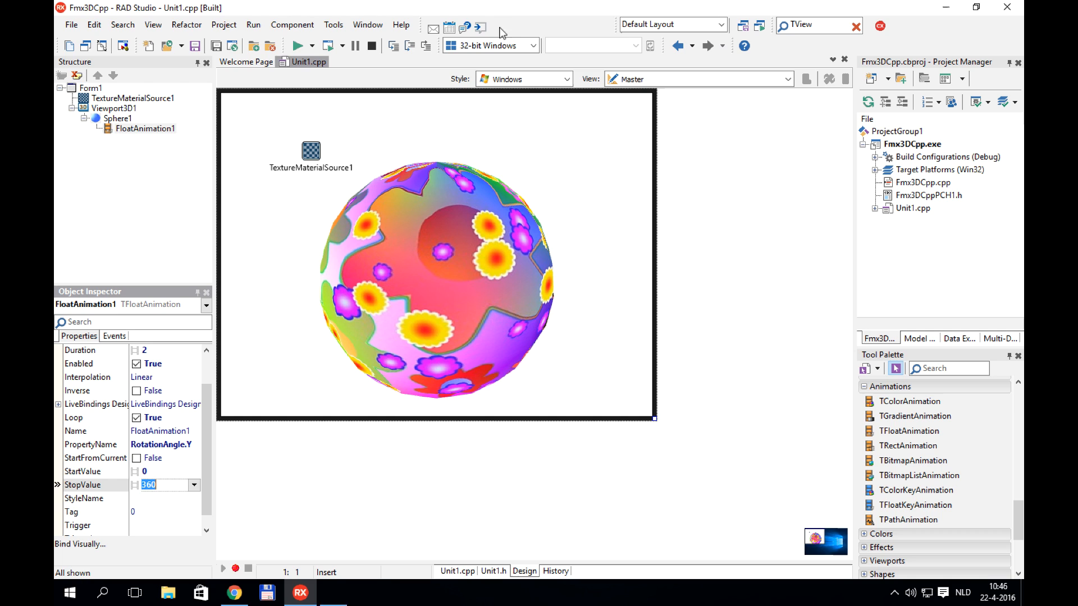
left_click(440, 295)
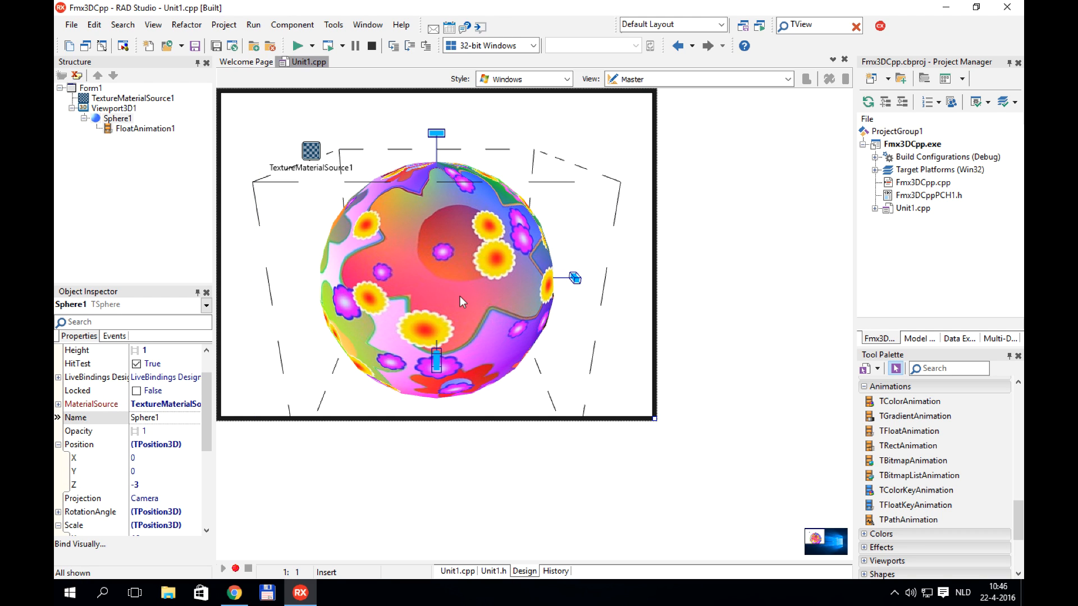
Create Sphere1's OnClick handler with an if testing Position->Z < 0.
left_click(113, 336)
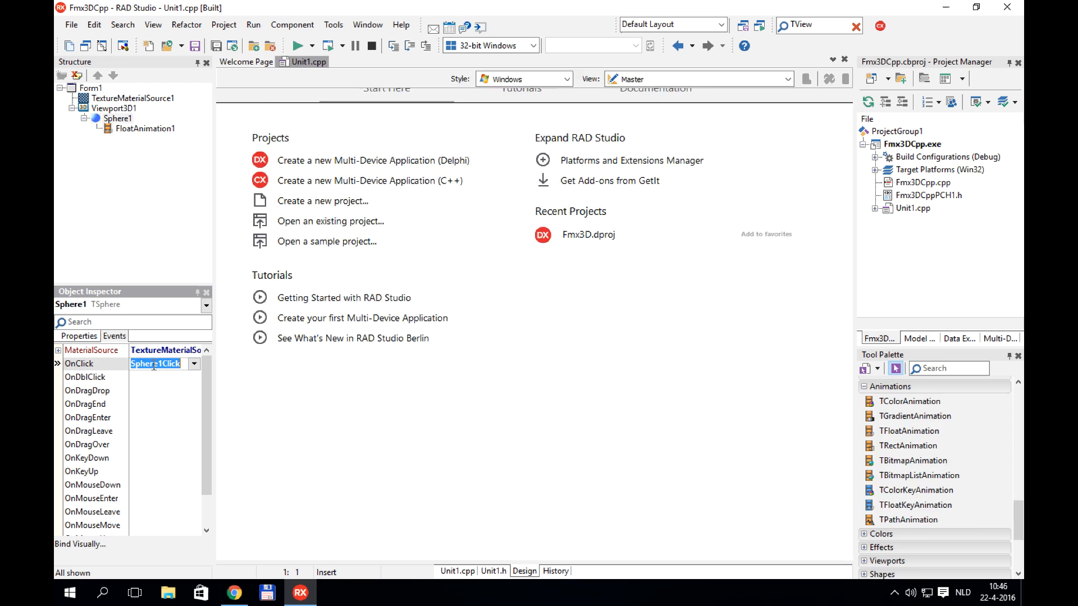
double_click(155, 364)
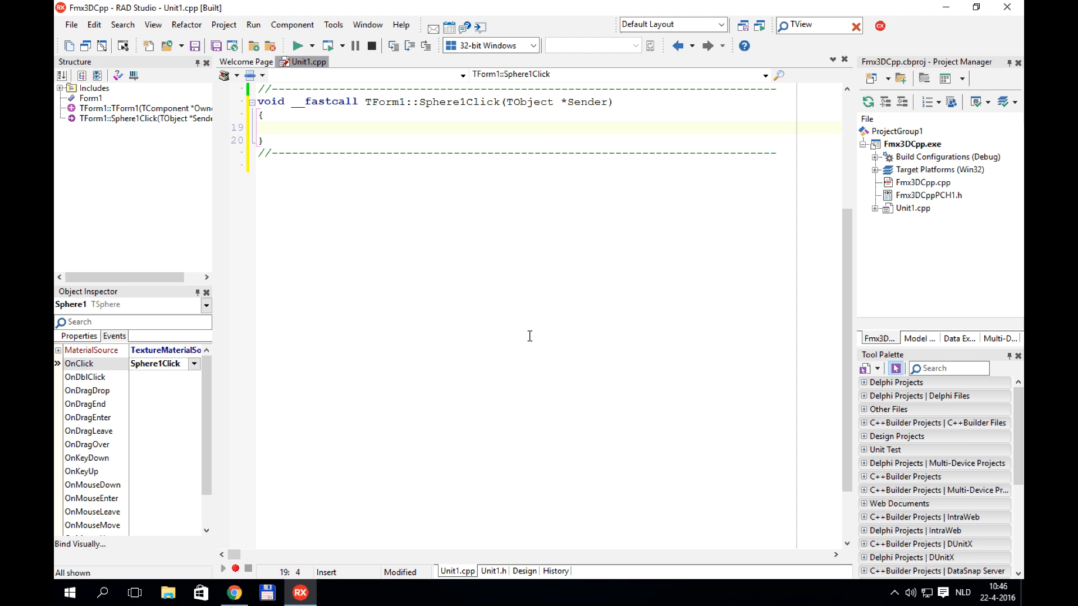
left_click(277, 128)
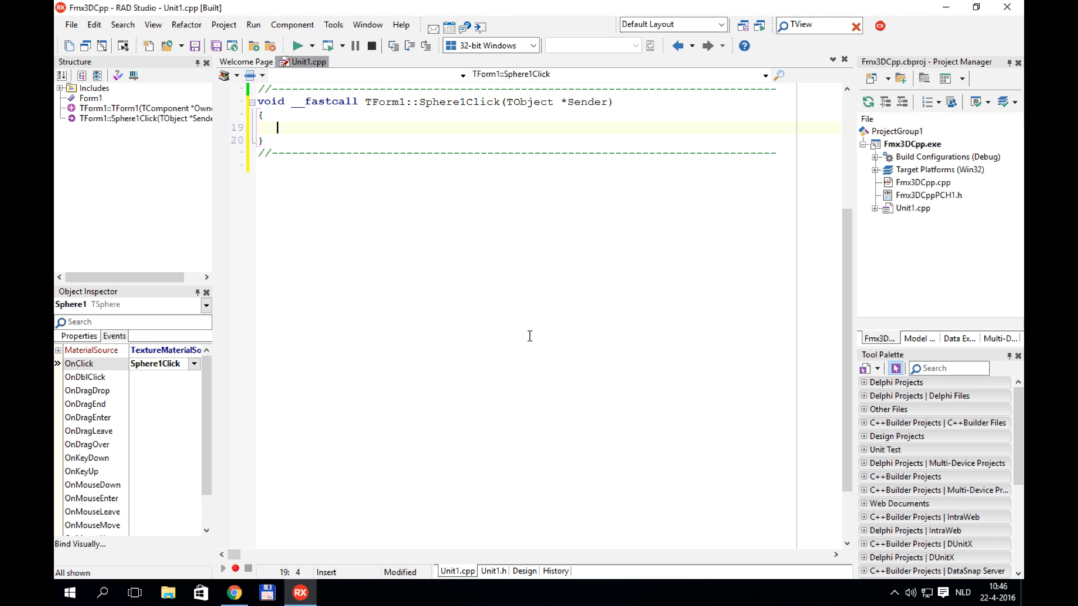
type("if (true) {")
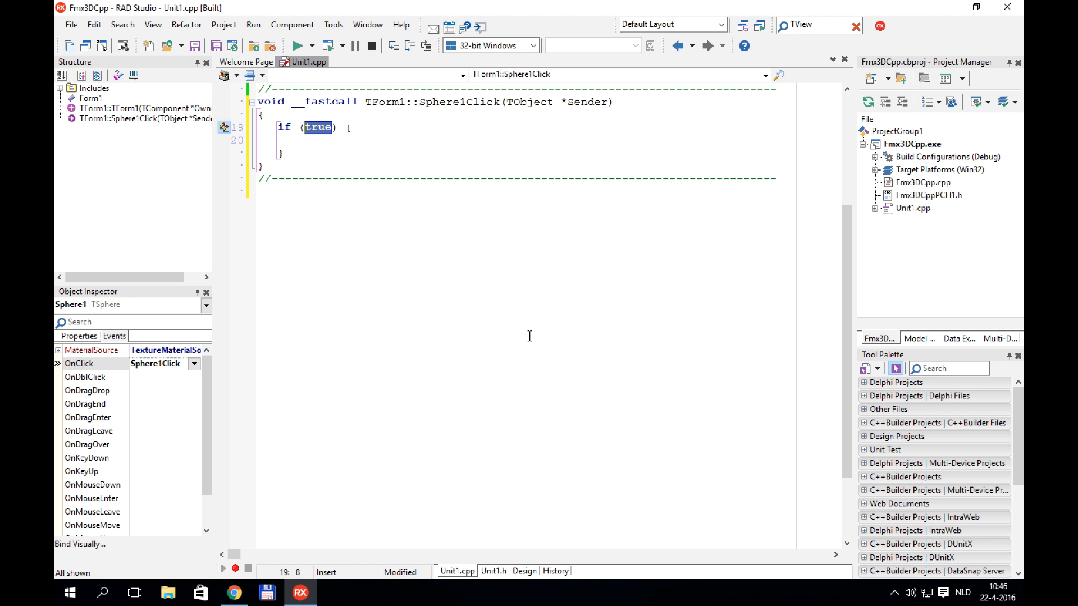
type("Spher")
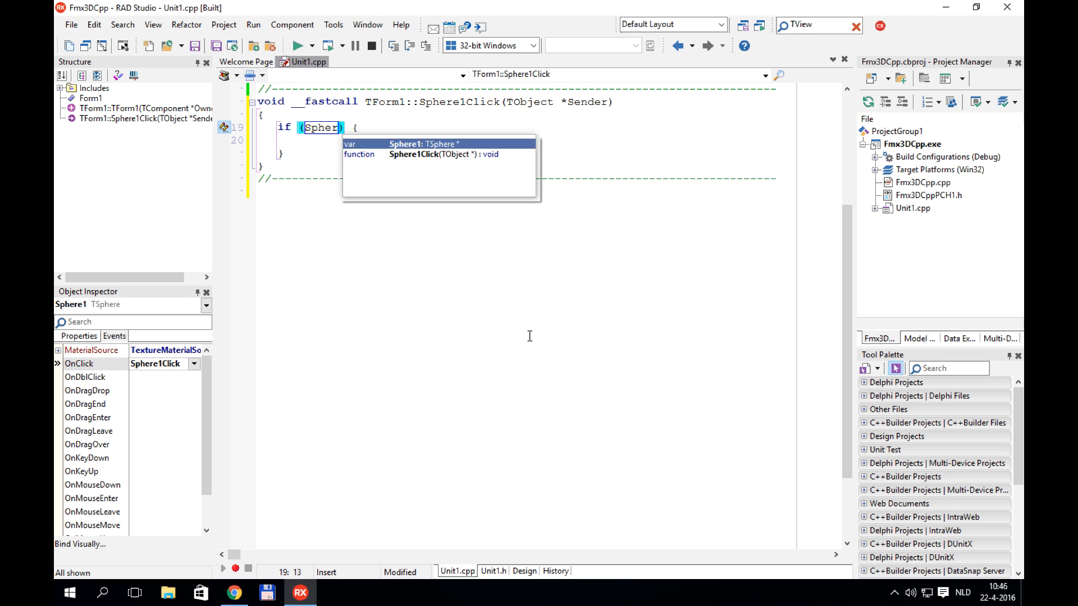
type("->Position-")
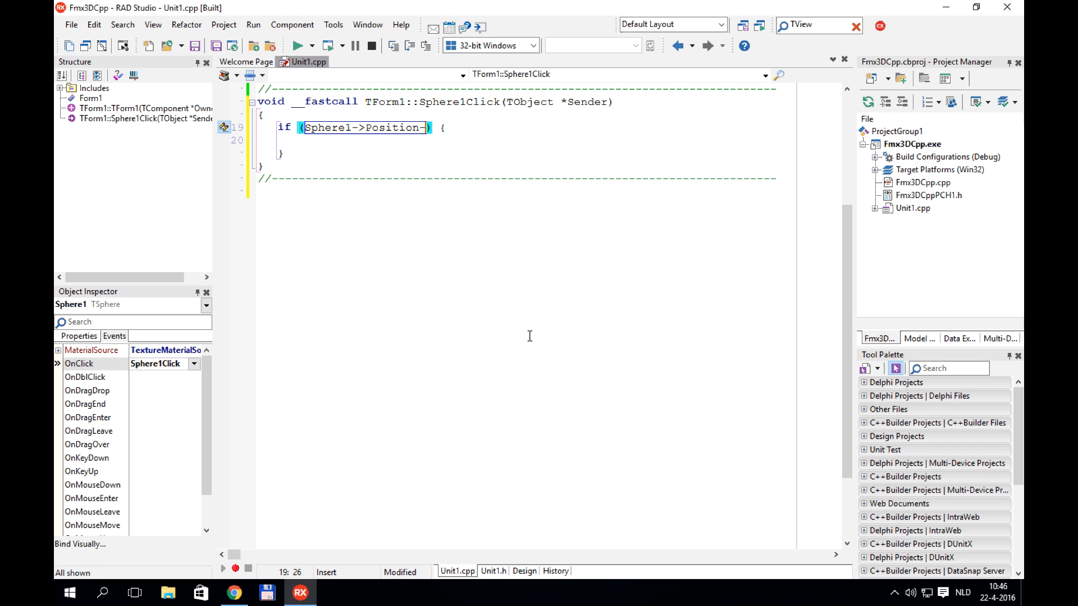
type("Z")
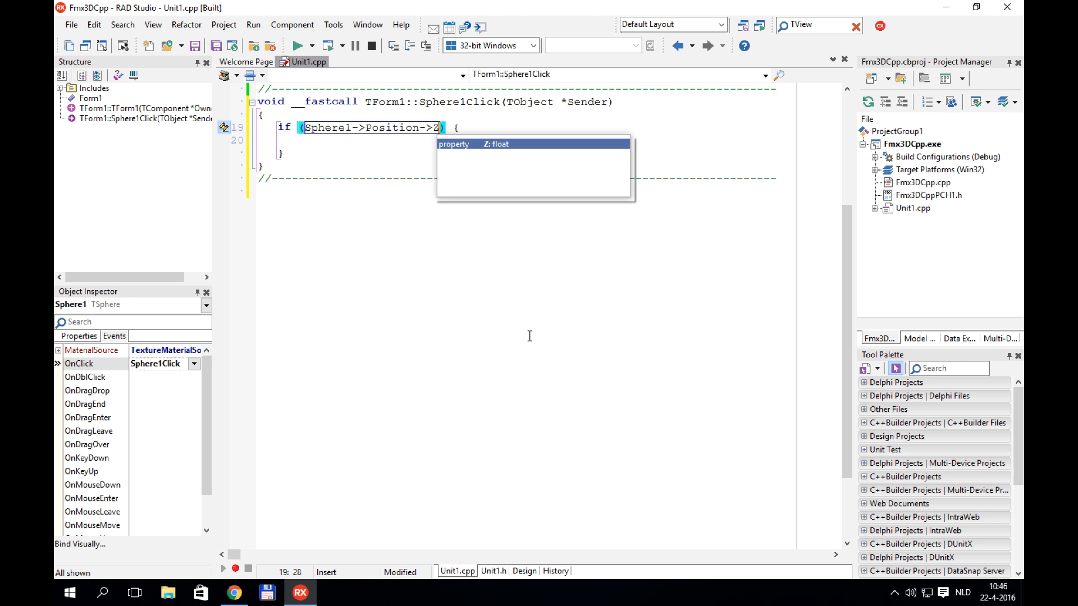
type("< 0")
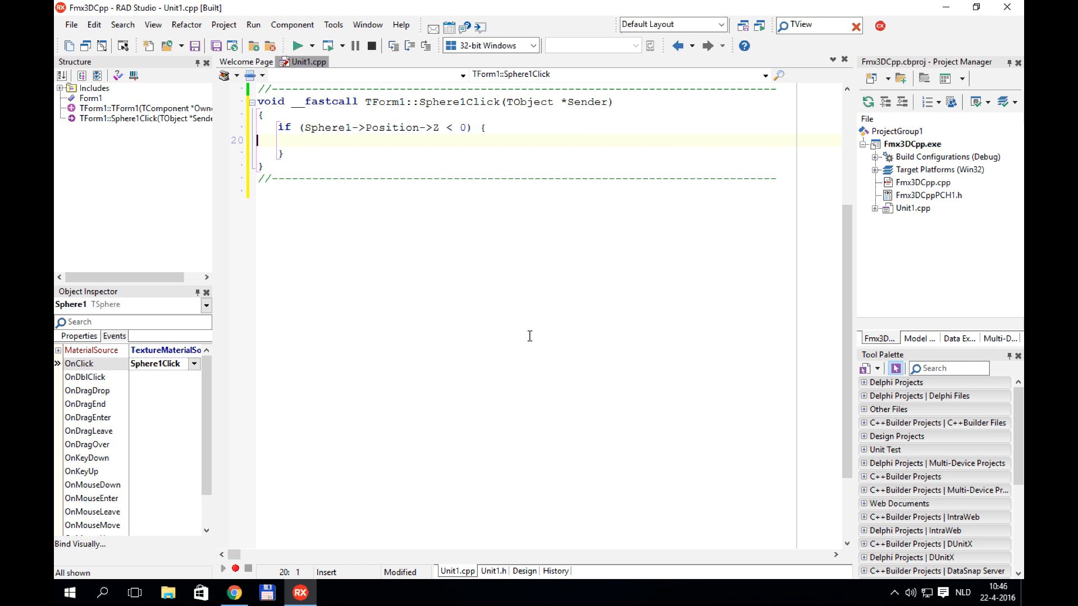
Write TAnimator::AnimateFloat(Sphere1, "Position.Z", 3) in the if branch.
type("TAnimator::")
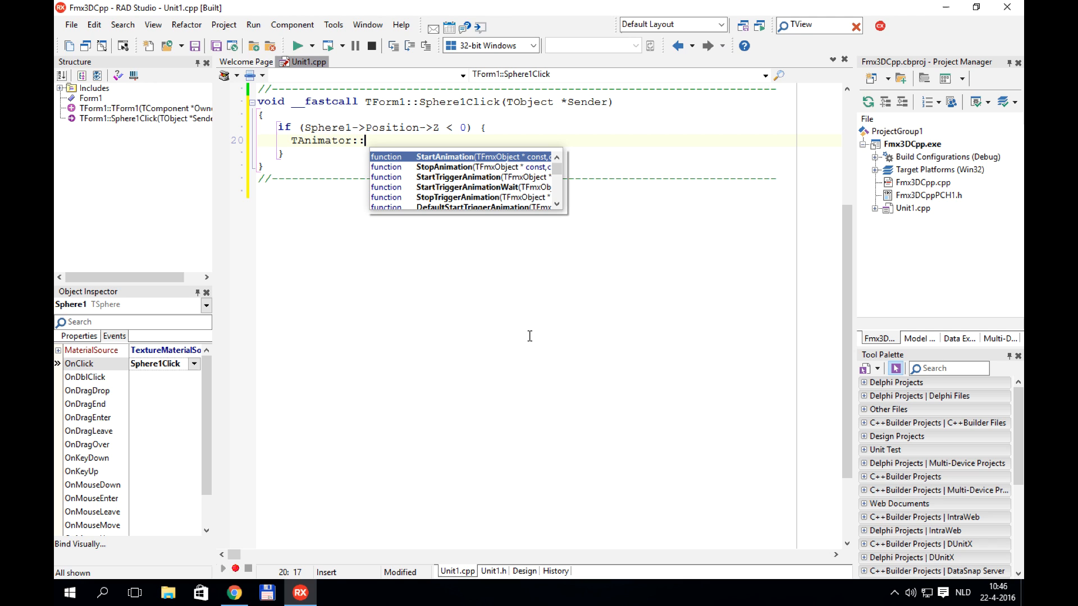
type("AnimateFloat(SPh")
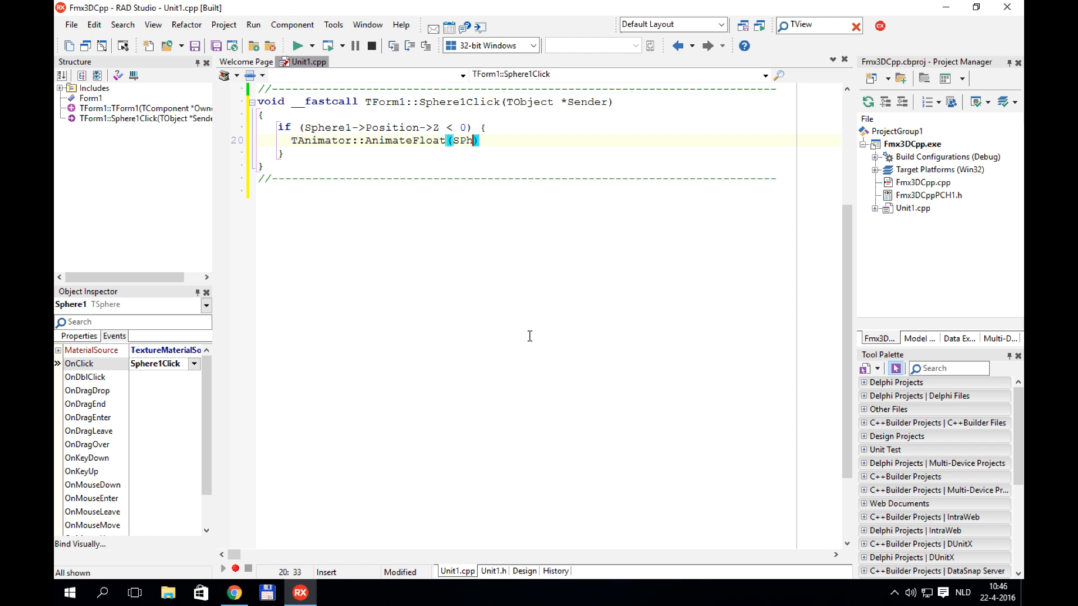
key("BackSpace")
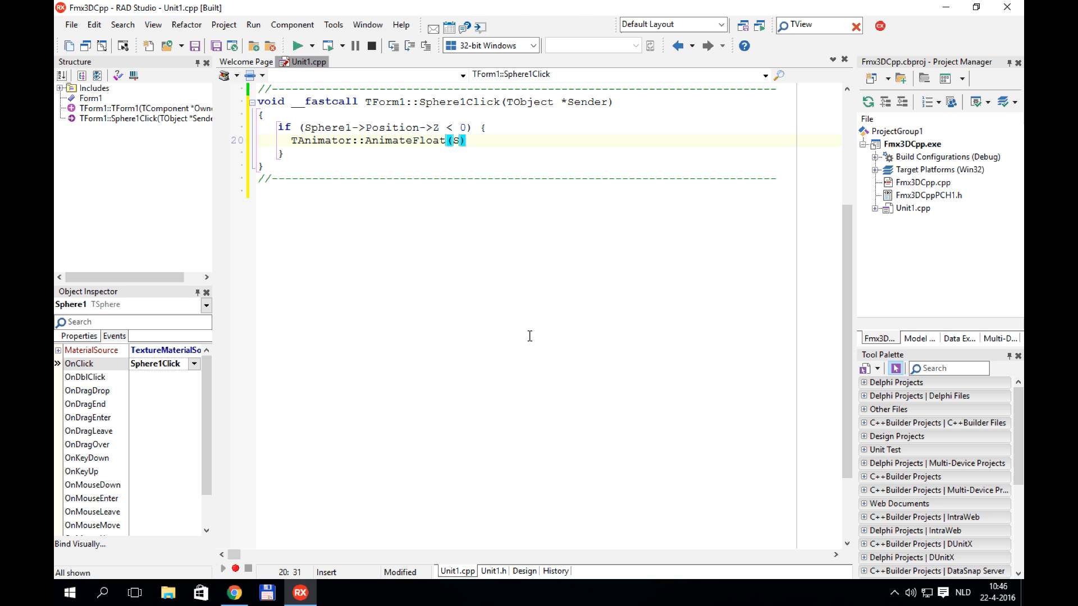
type("Sphere1,")
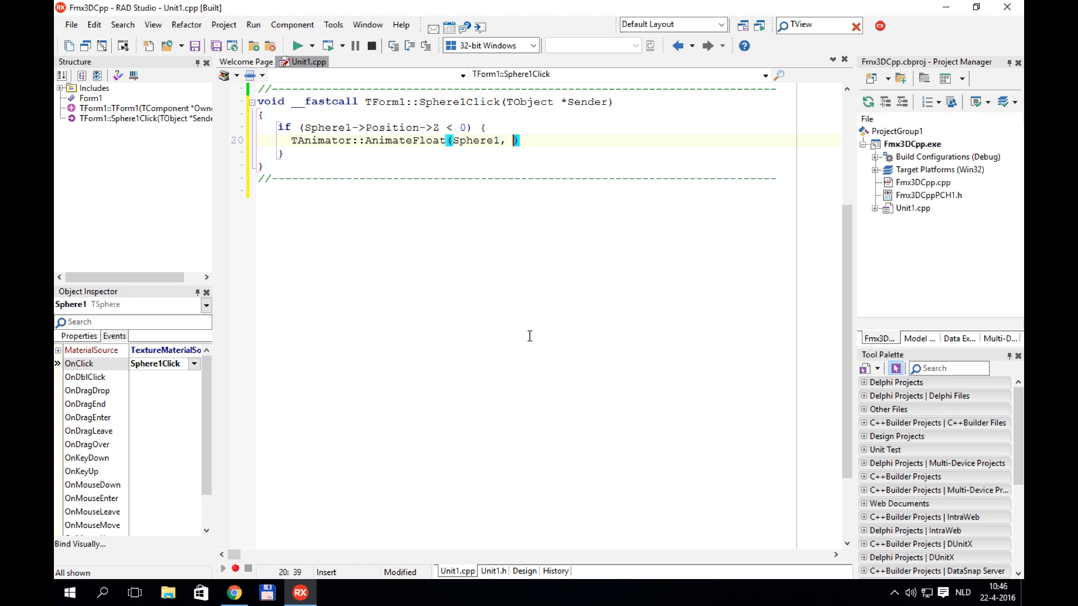
type("\"Positi")
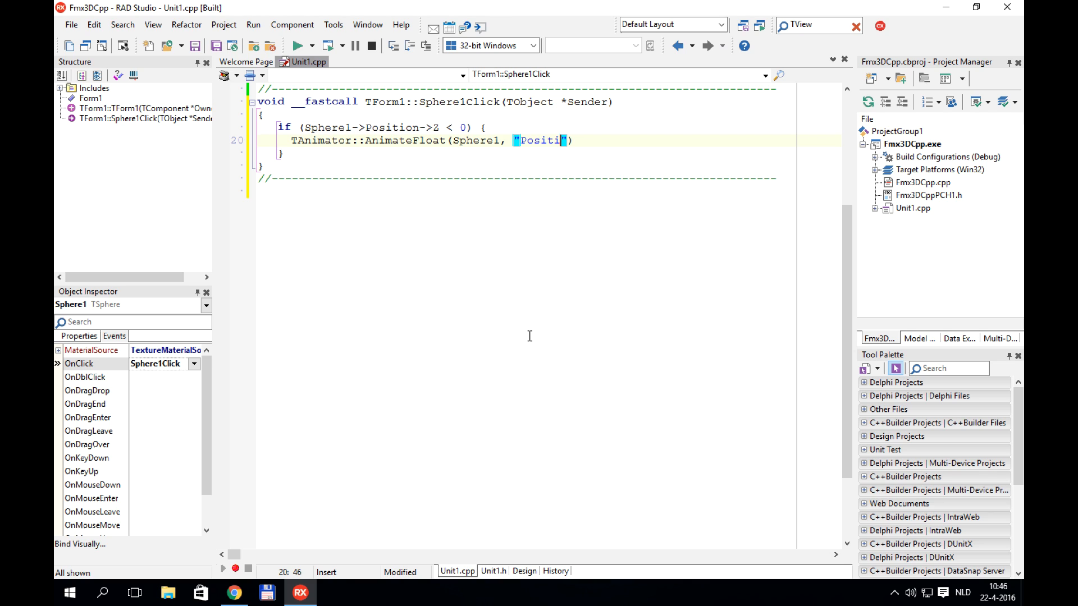
type("on.Z")
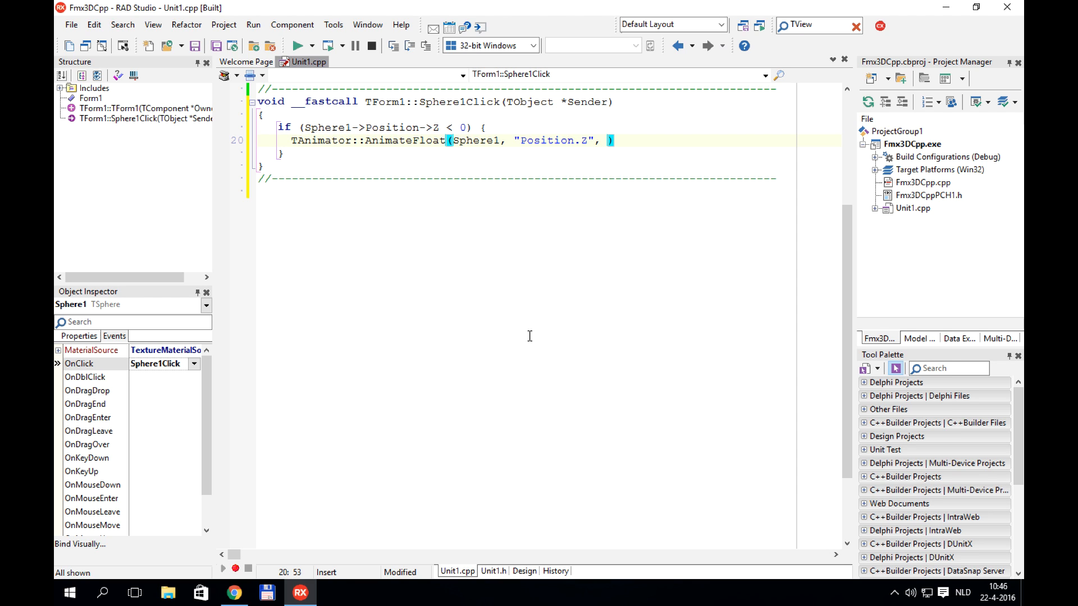
type("3")
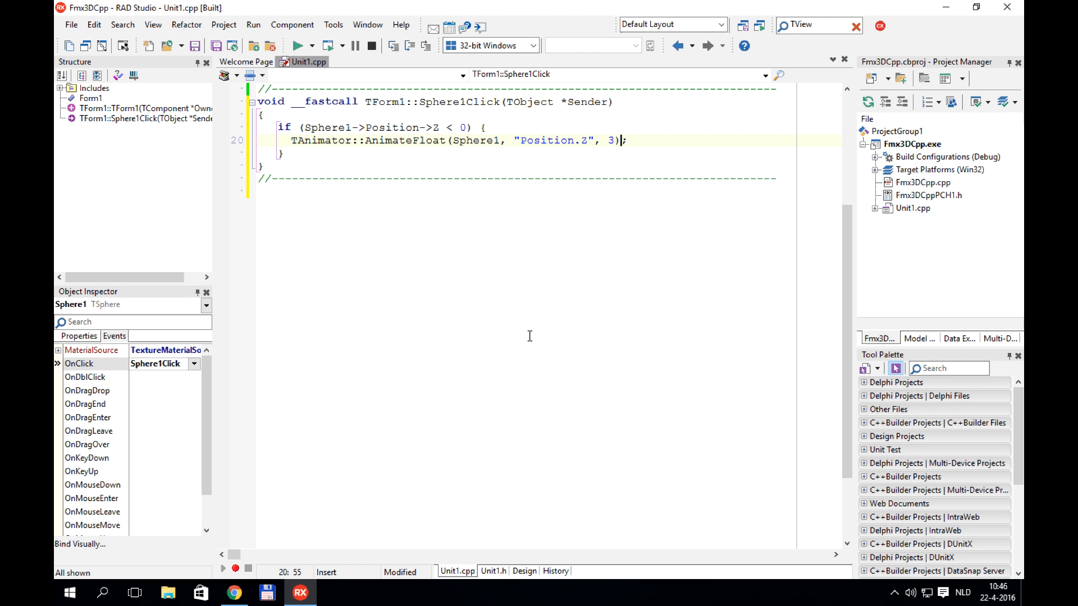
Copy the AnimateFloat line into the else branch and change 3 to -3.
left_click(295, 140)
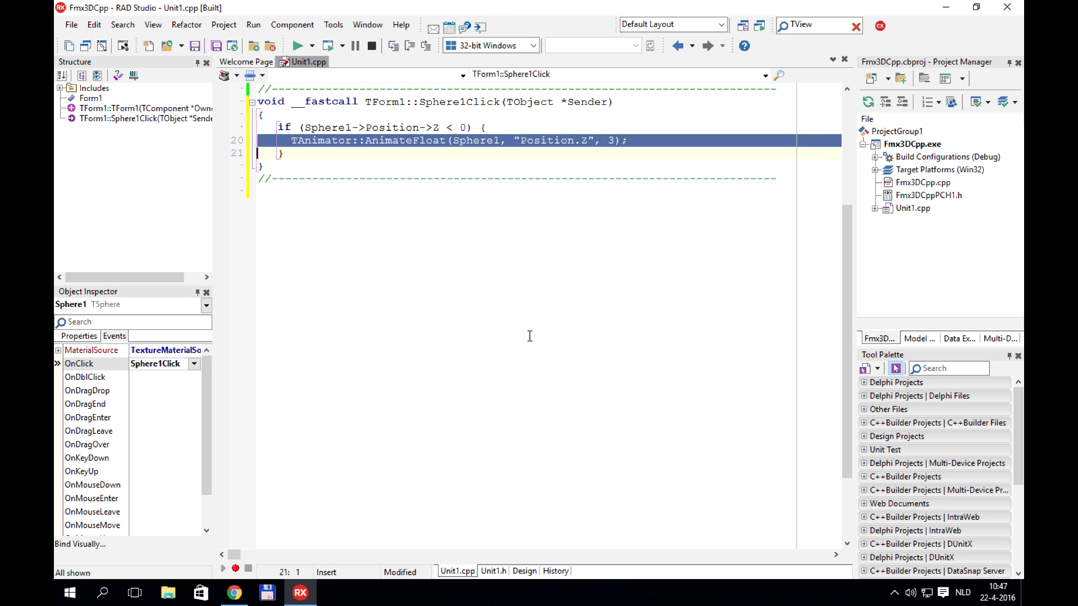
key("Return")
type("else")
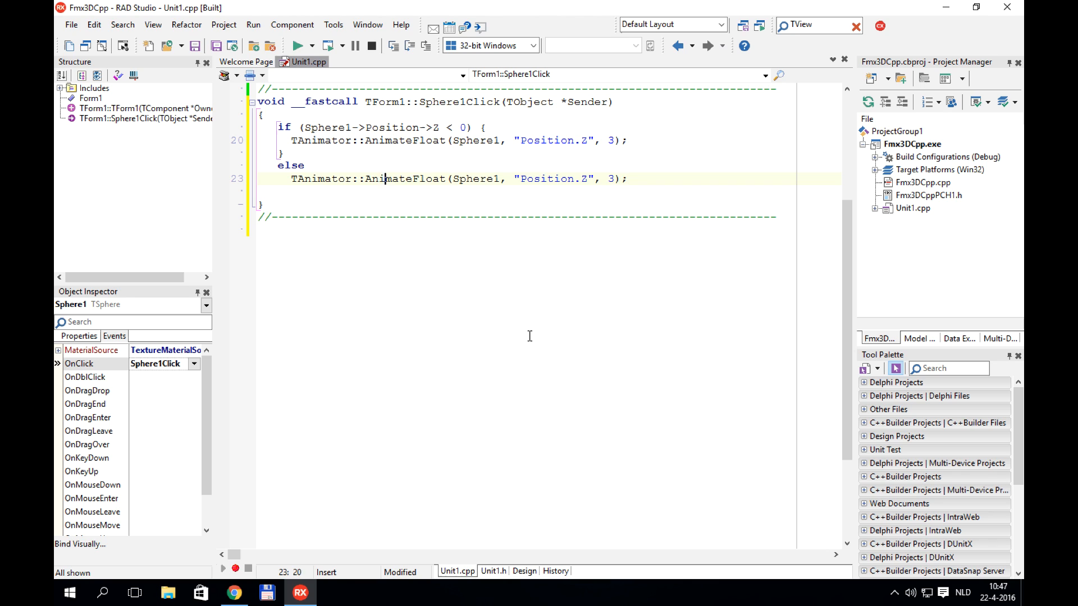
left_click(608, 179)
type("-")
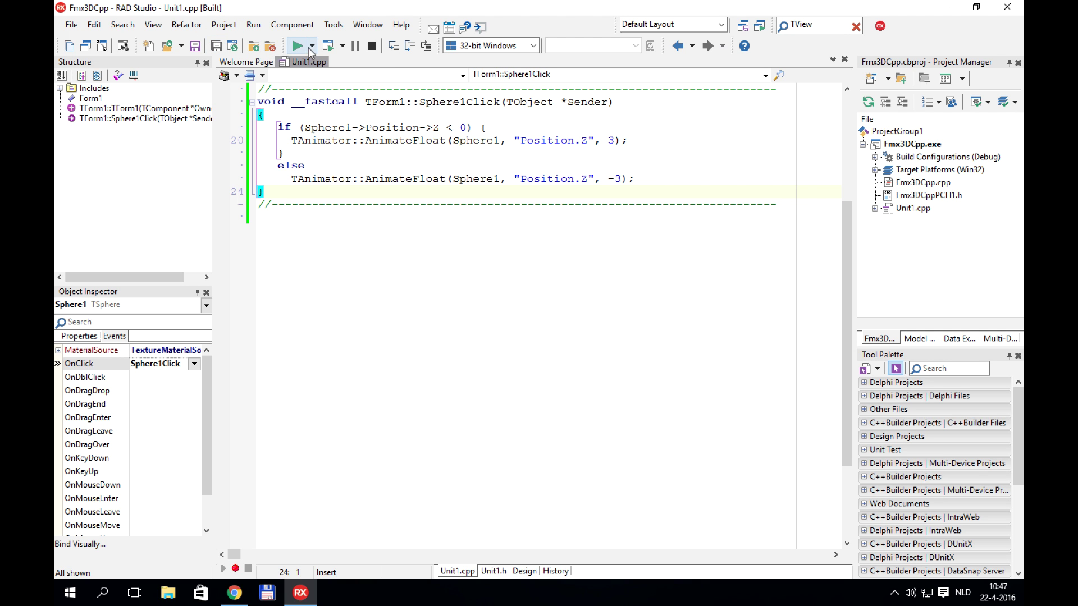
Run the app and click the spinning sphere so it moves in or out.
left_click(297, 45)
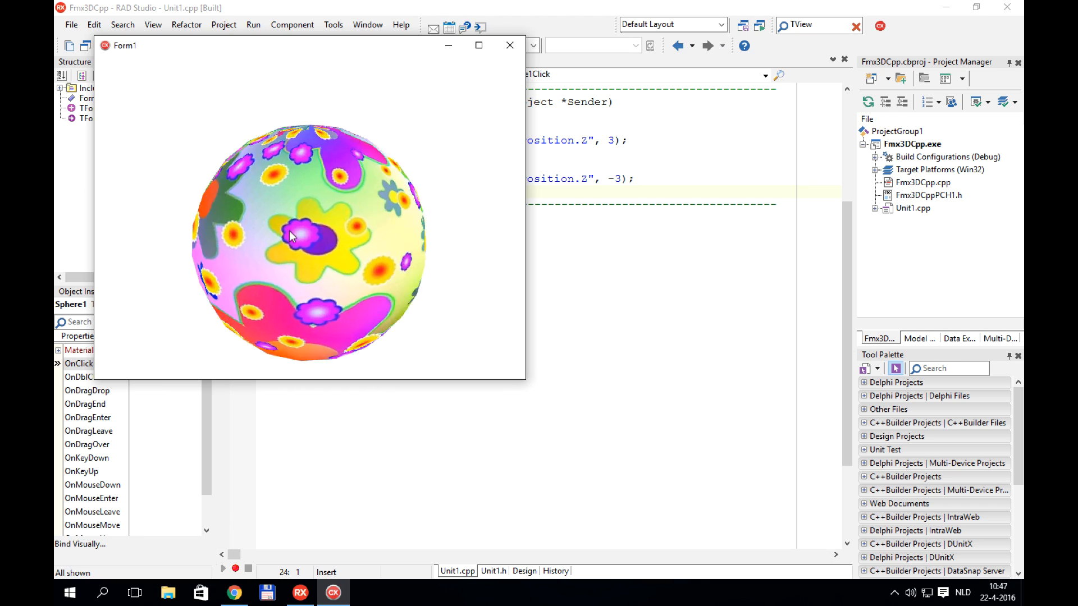
left_click(307, 236)
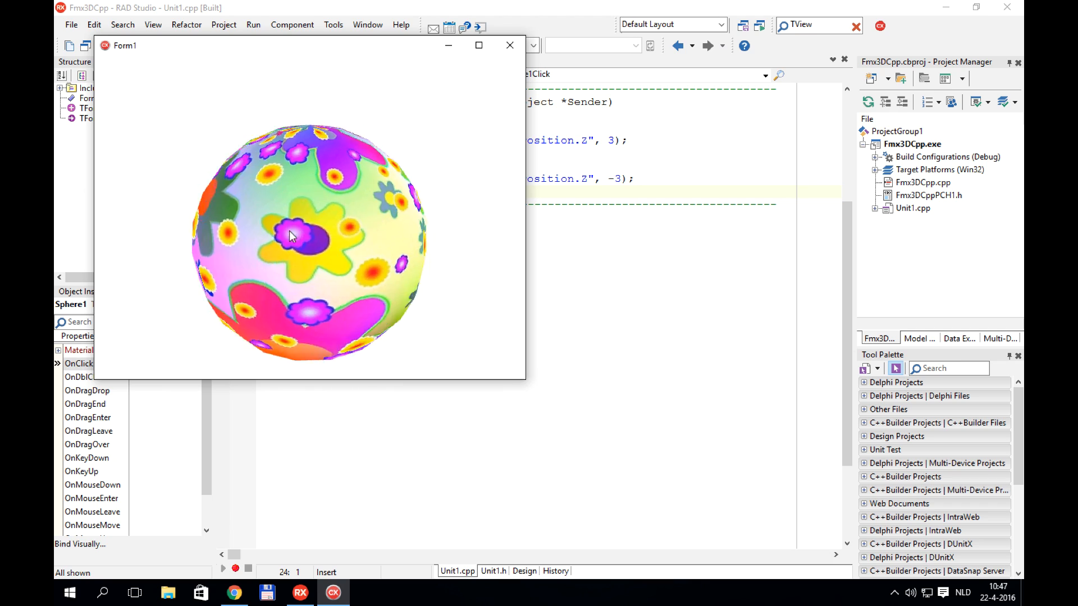